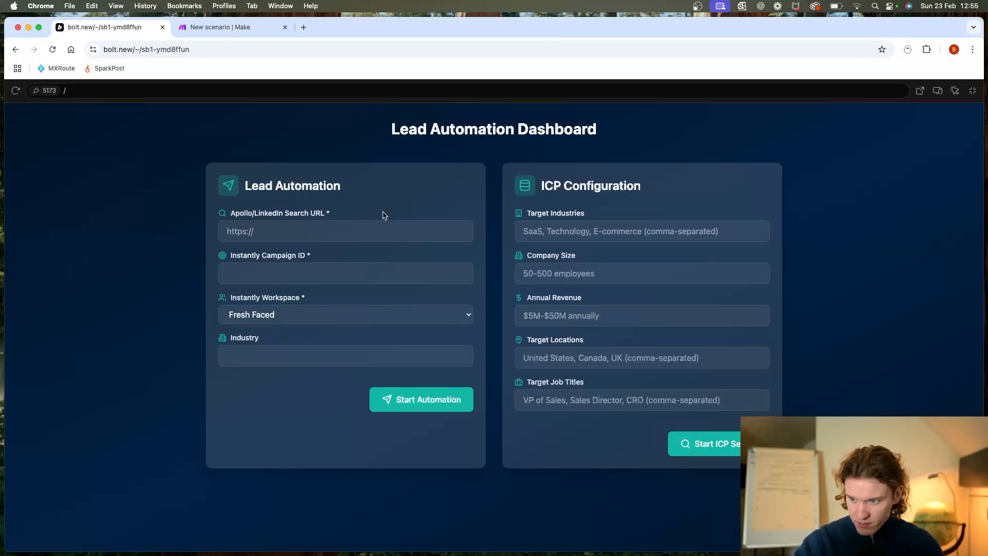
mouse_move(470, 183)
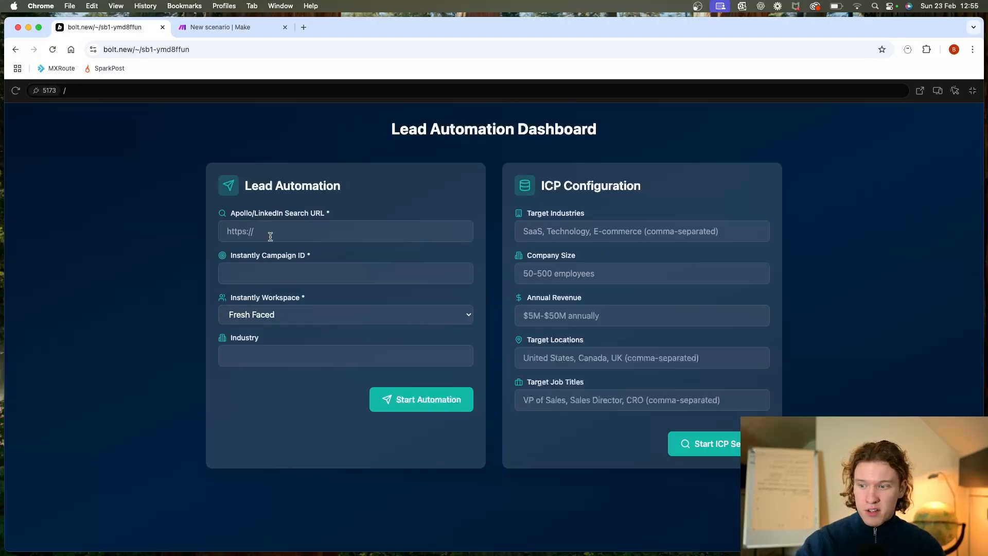
- Click through the ICP Configuration fields (search URL, industries, company size) before heading to bolt.new
left_click(421, 400)
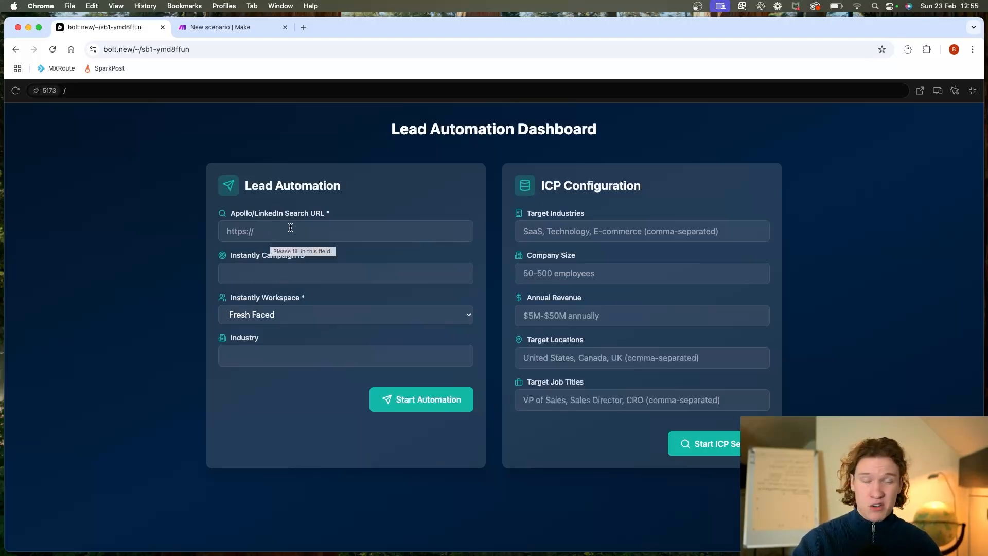
left_click(345, 231)
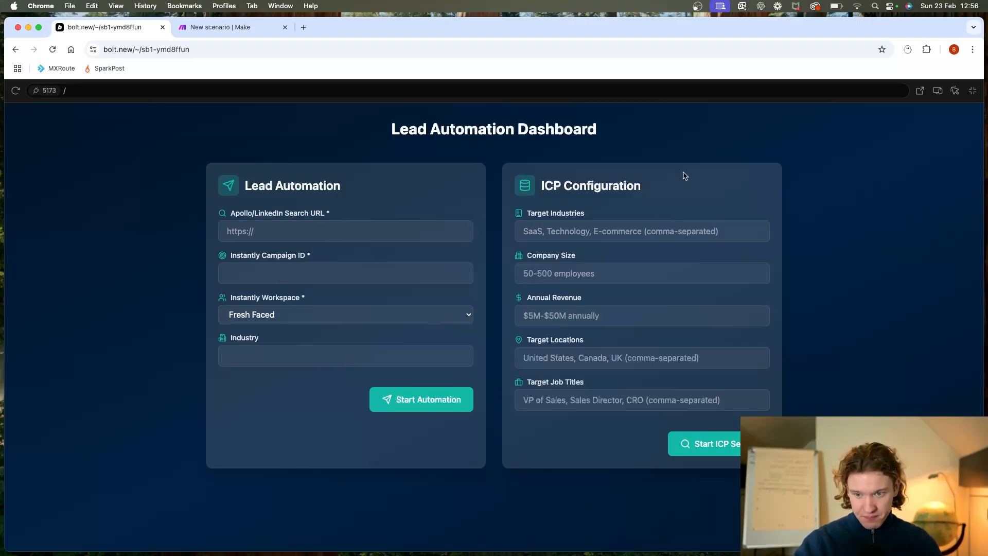
mouse_move(884, 291)
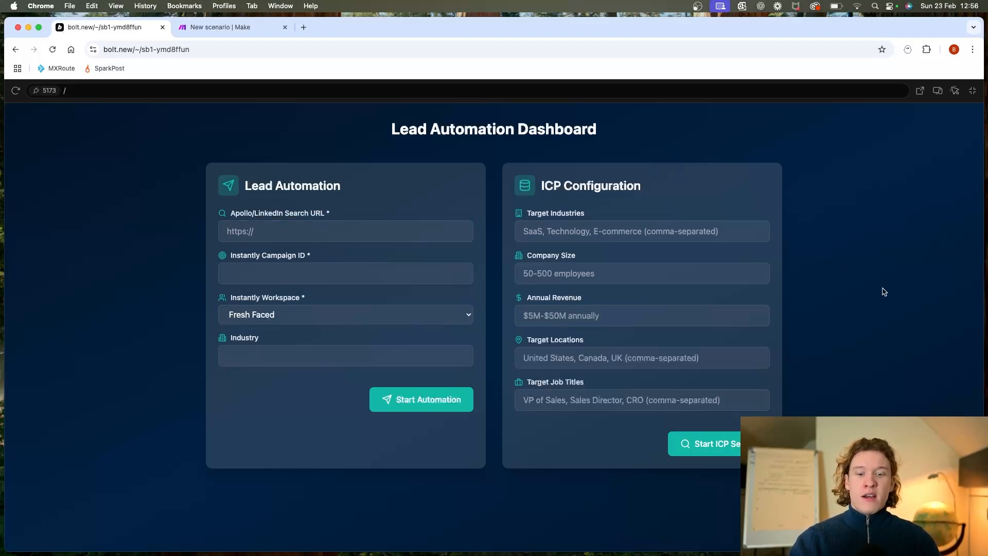
mouse_move(787, 187)
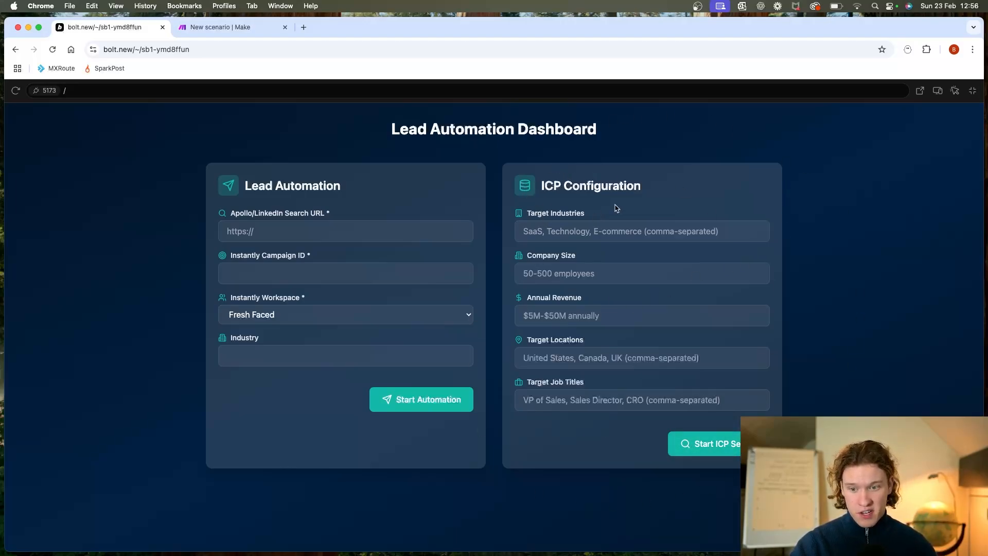
left_click(641, 231)
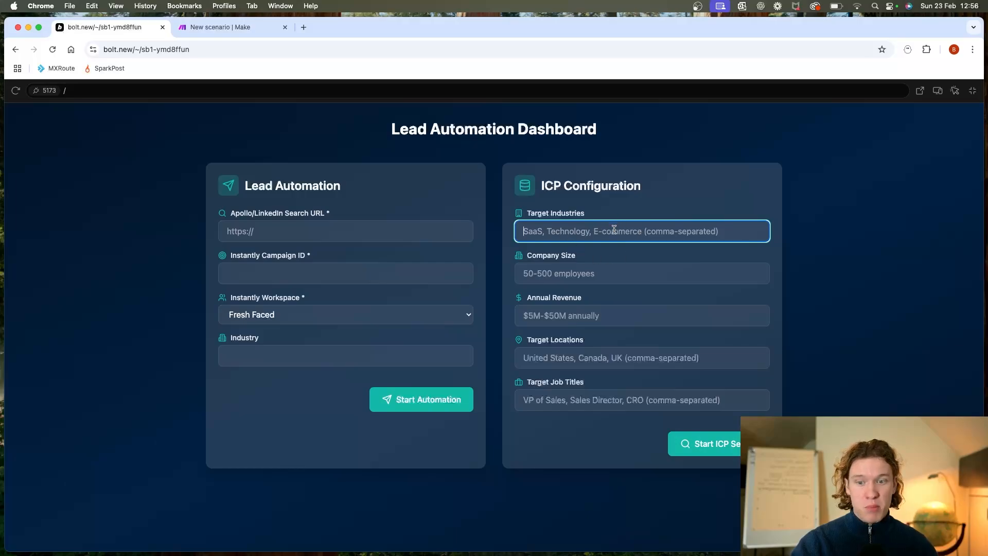
left_click(641, 273)
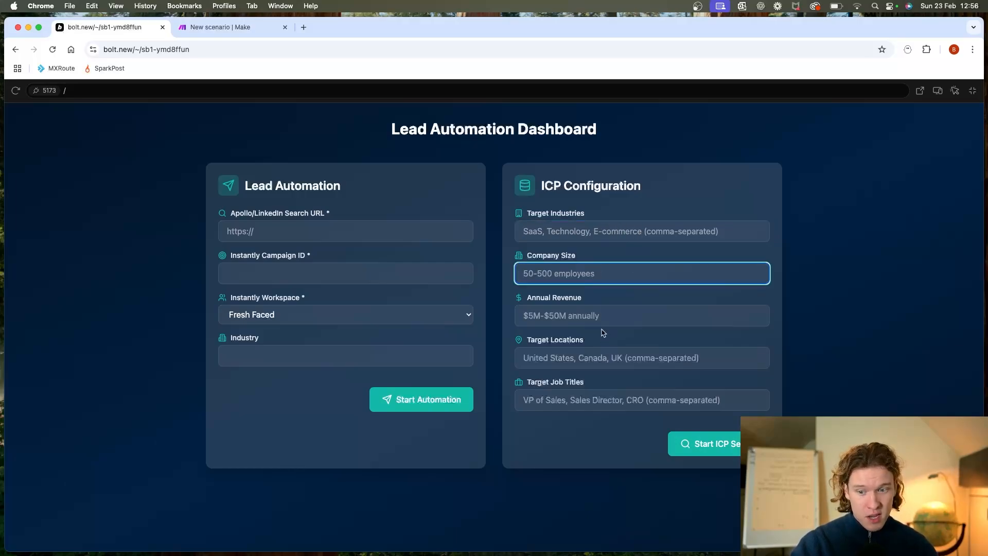
left_click(641, 357)
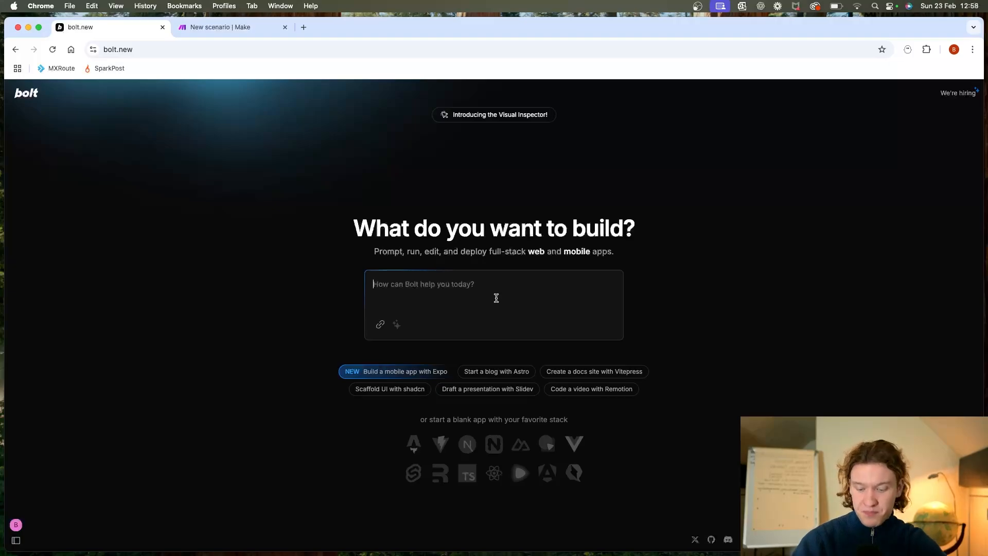
- Begin the prompt: an application which scrapes leads and searches the lead
type("Create me")
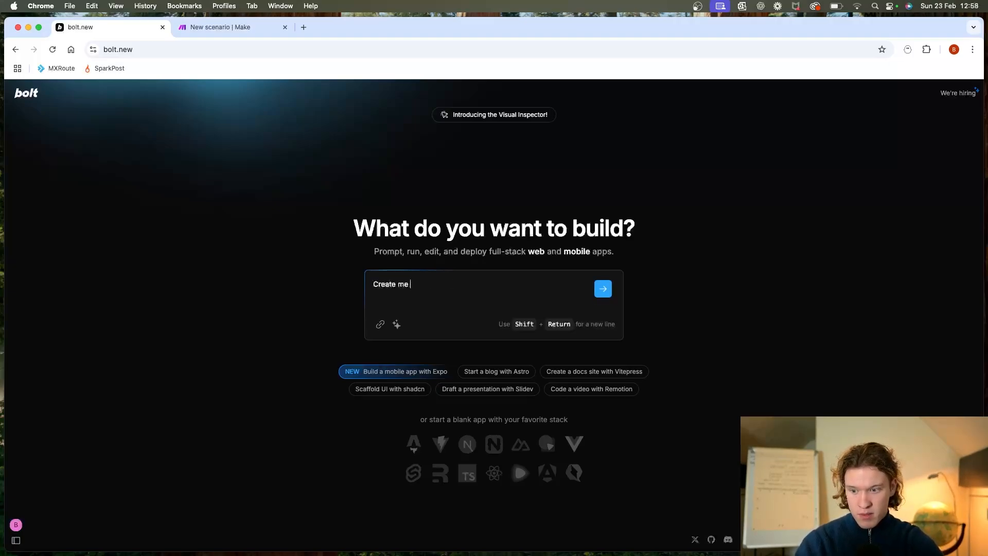
type("a")
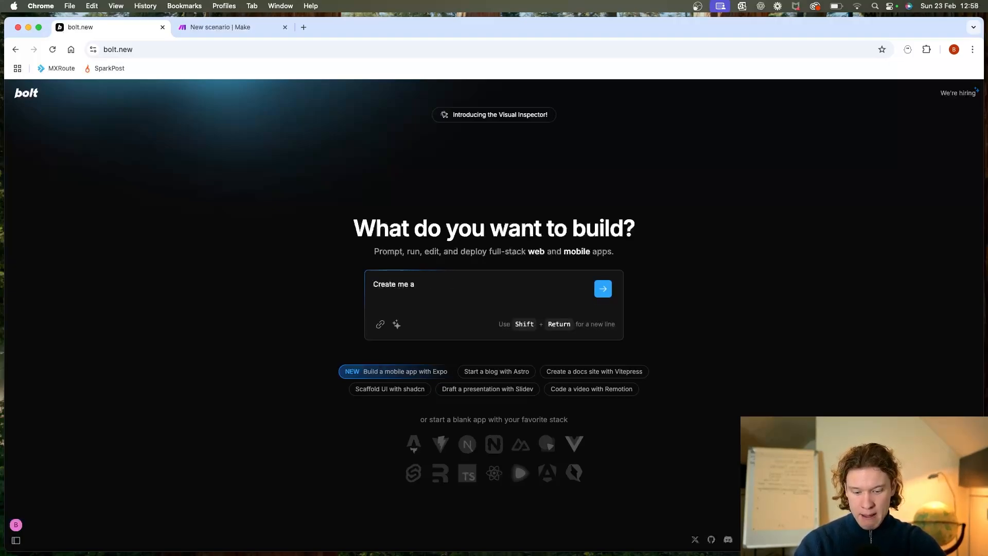
type("application to be used to trigger an automation")
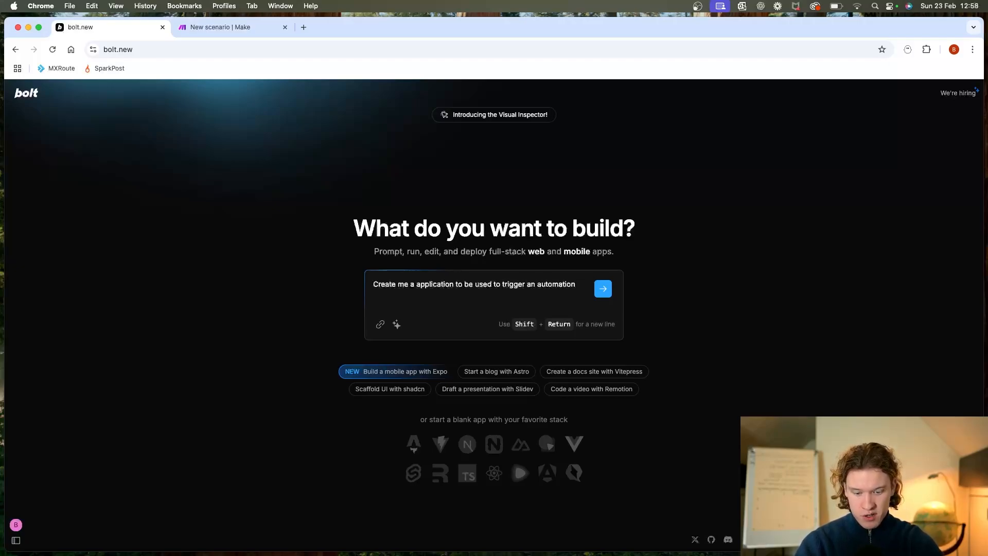
type("which")
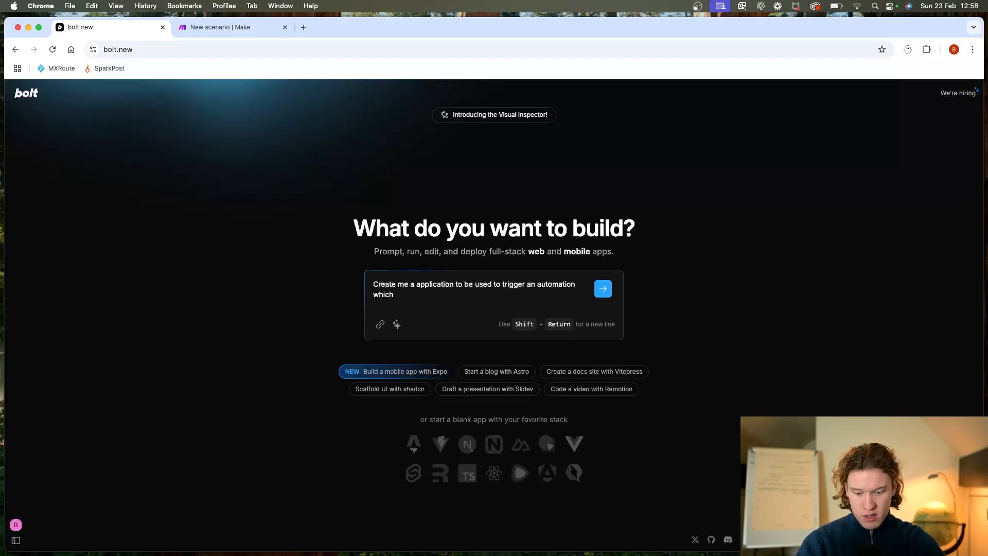
type("sccrapes")
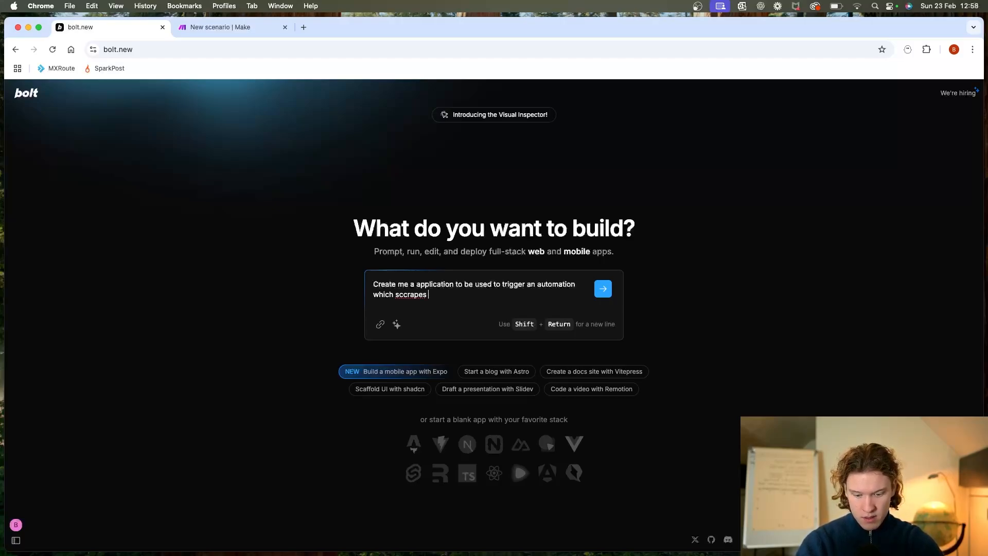
type("leads,")
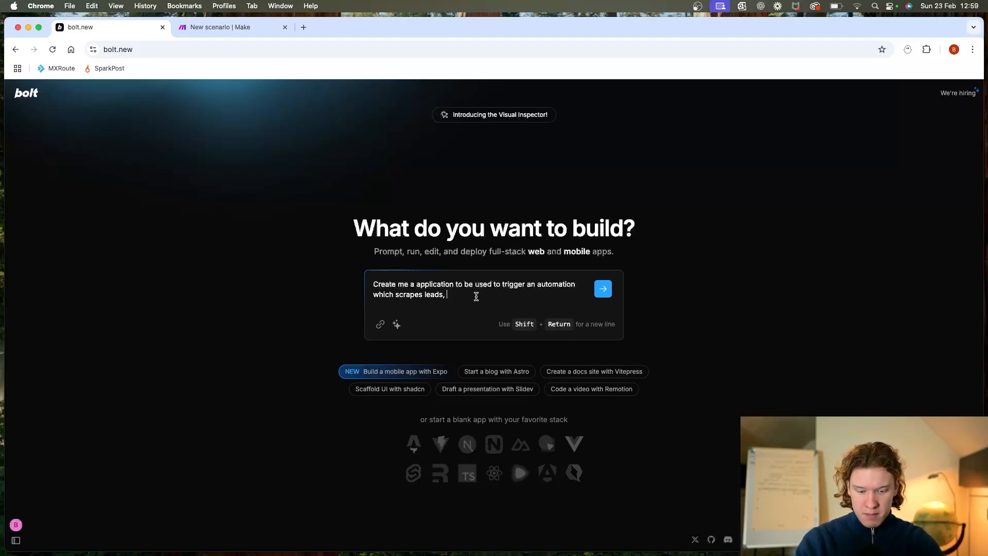
type("searches")
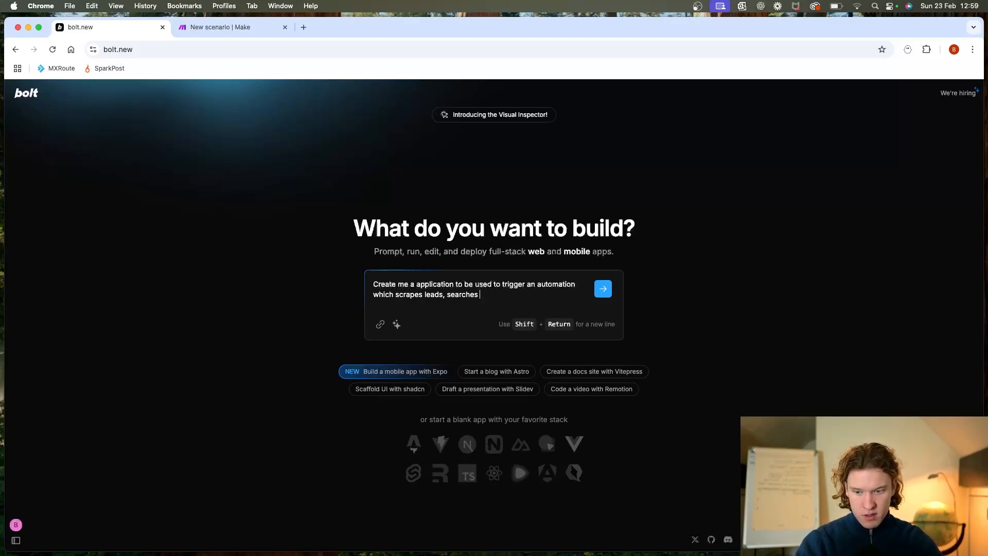
type("the lead")
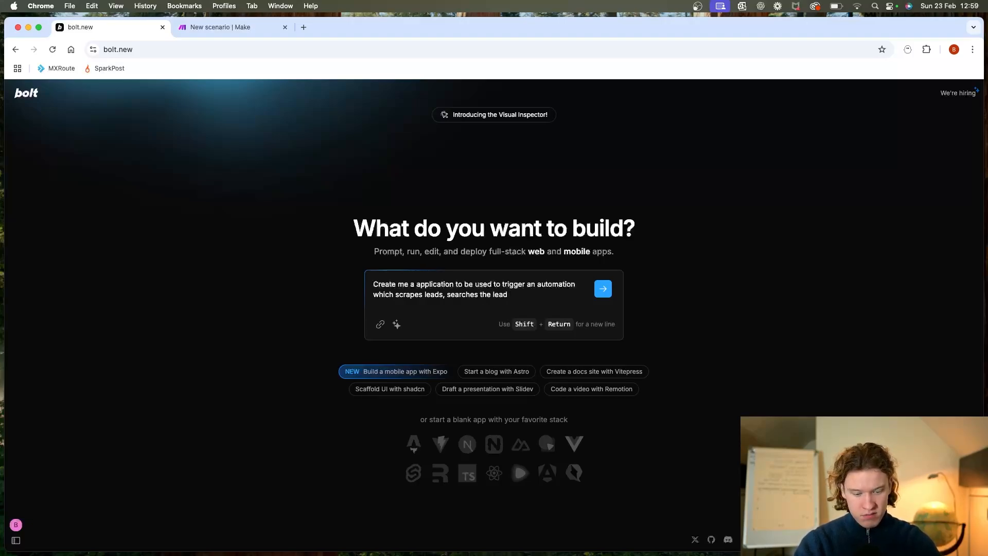
type(",")
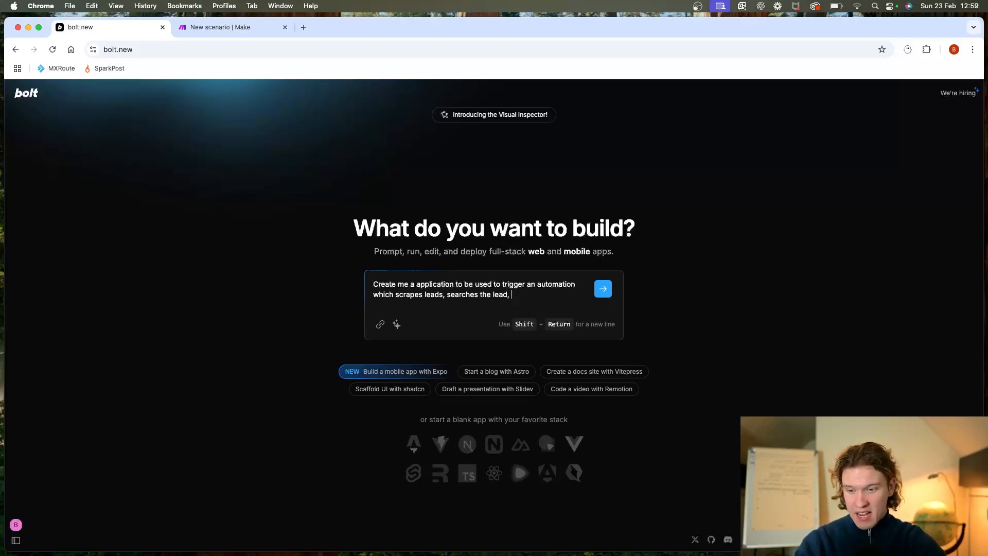
- Continue: creates a personalised email added to an email send, then 'Include this webhook to send the data:'
type("c")
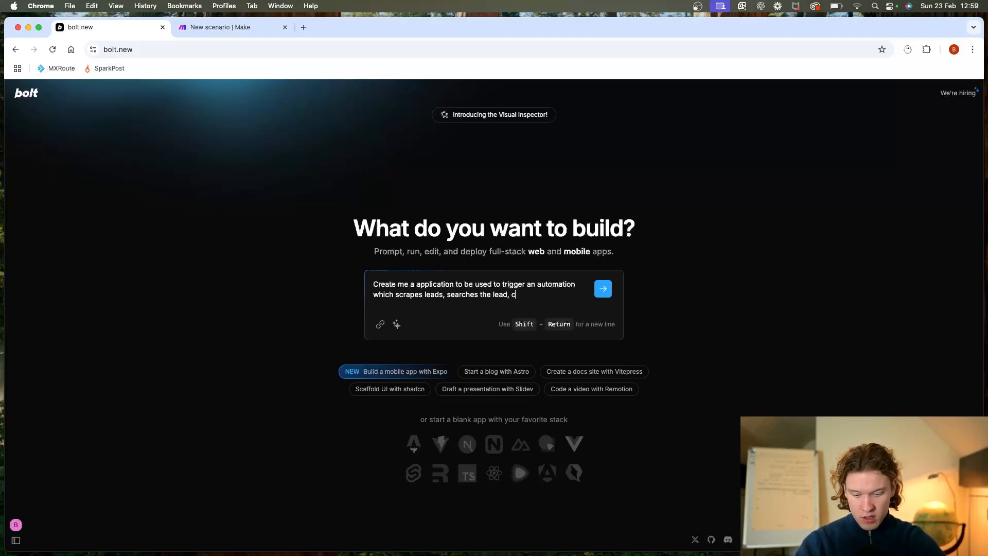
type("reates an email")
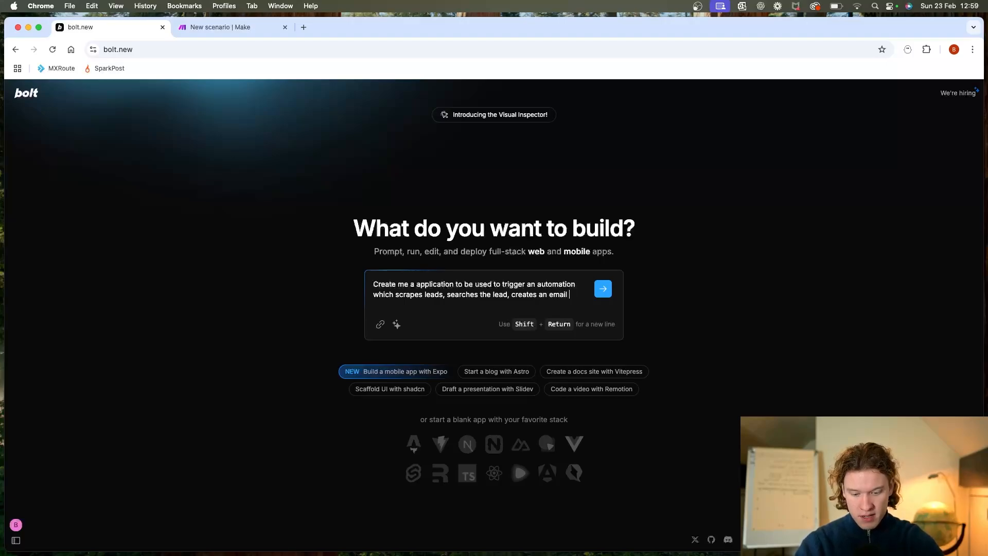
key("backspace")
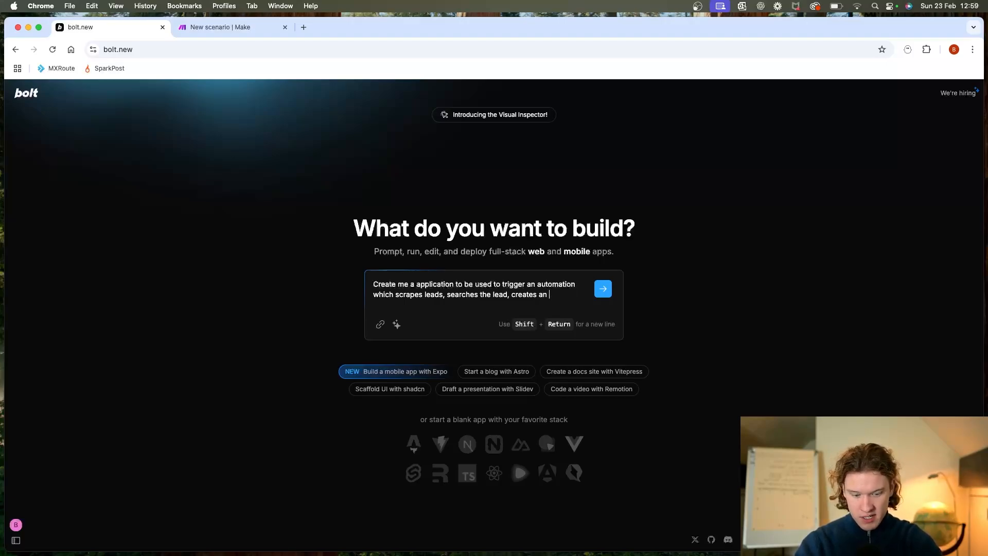
type("a personlised")
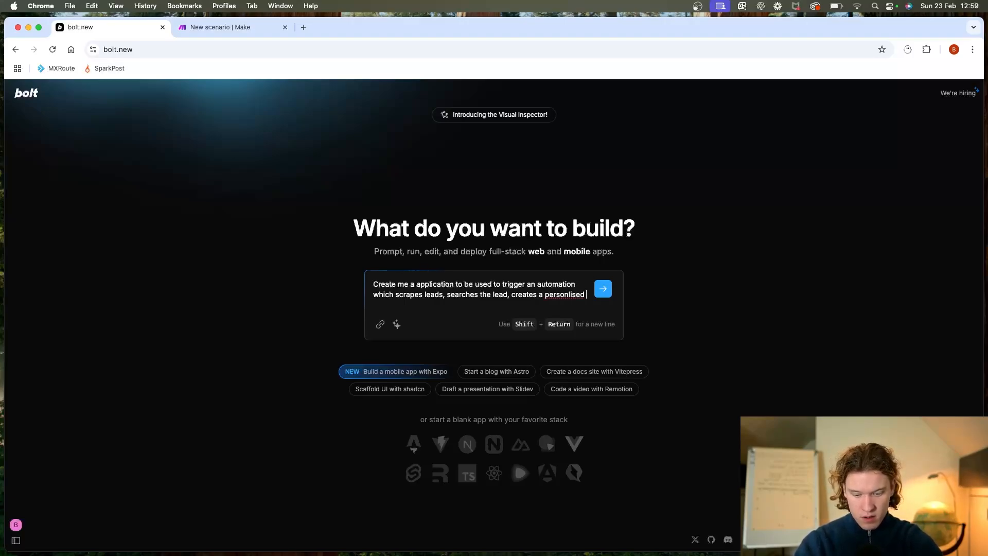
type("email and add")
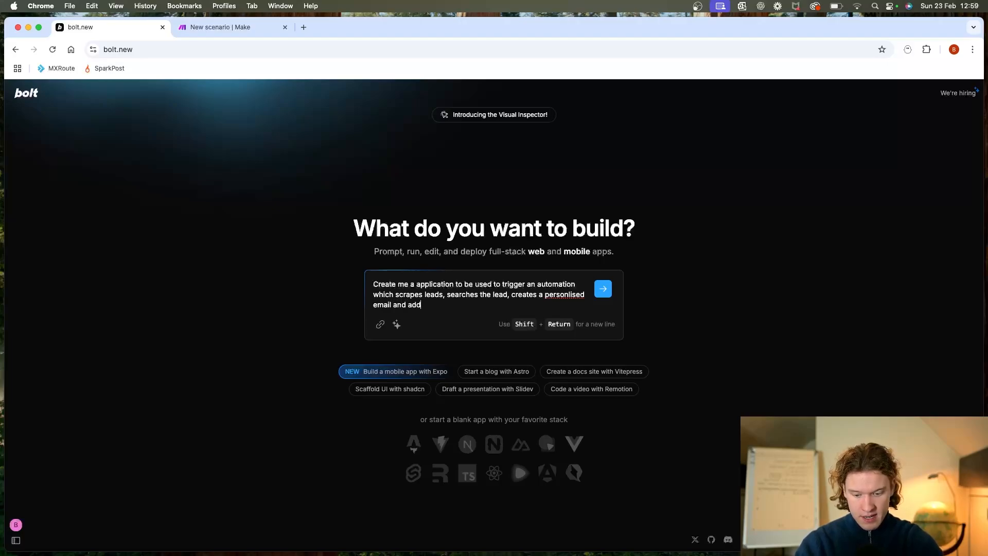
type("s to an email sending tool.")
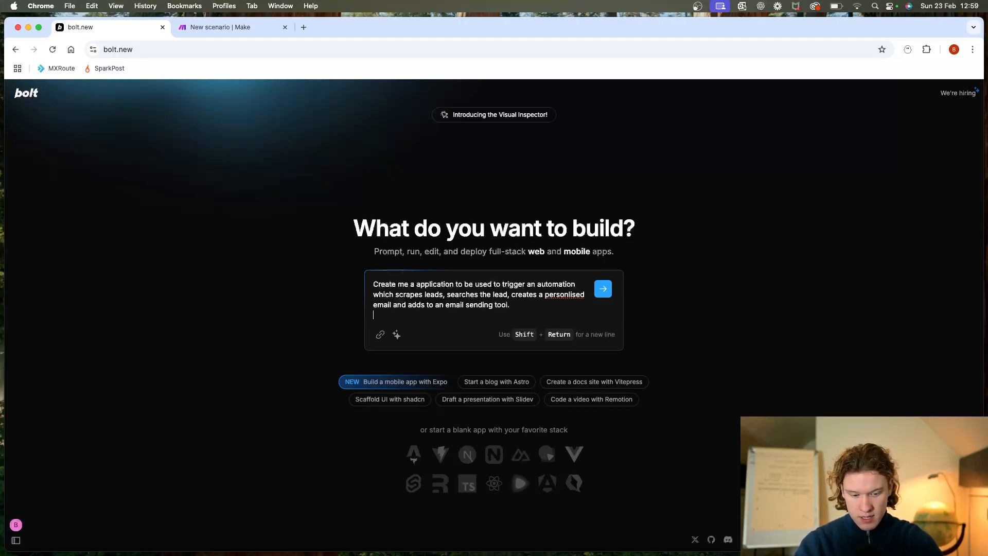
type("Include")
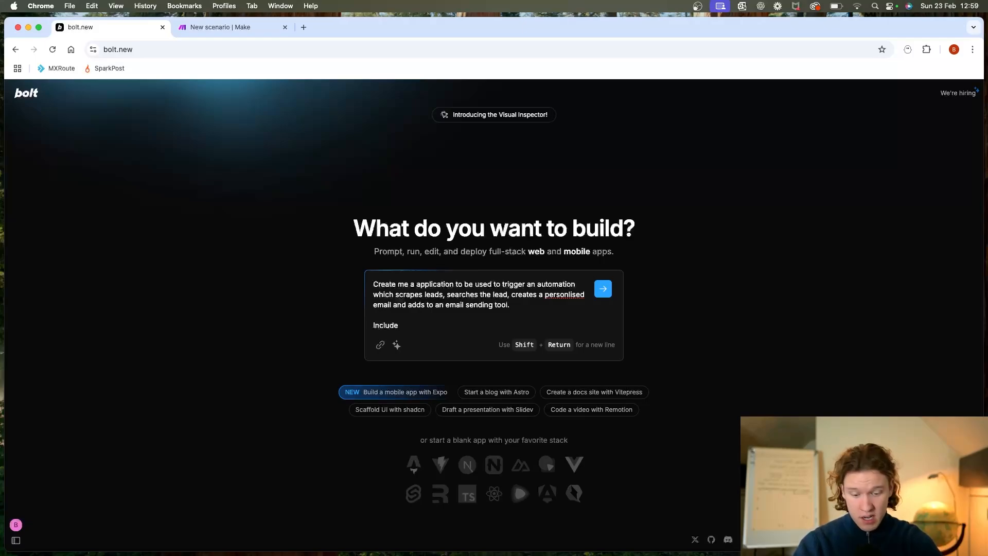
type("this webhook to send the data:")
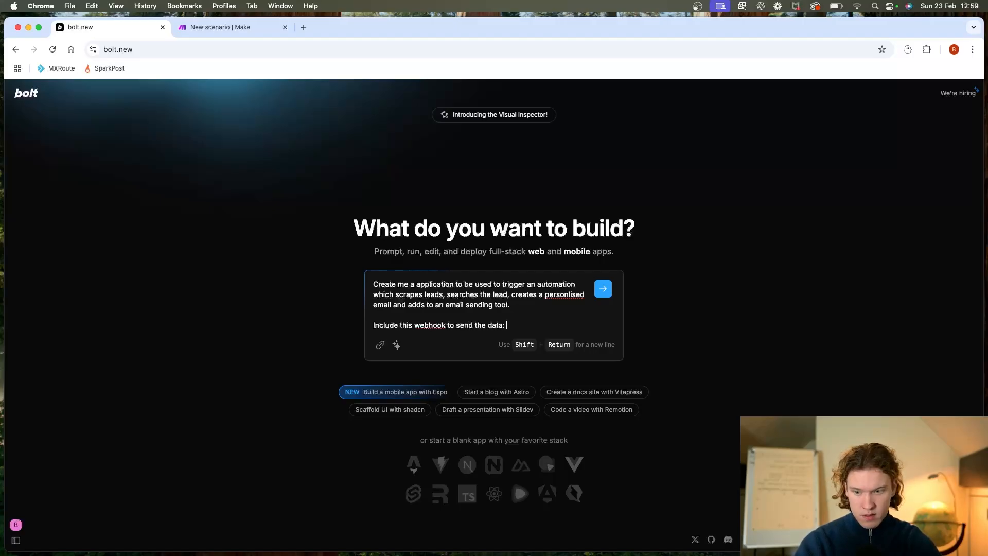
mouse_move(350, 95)
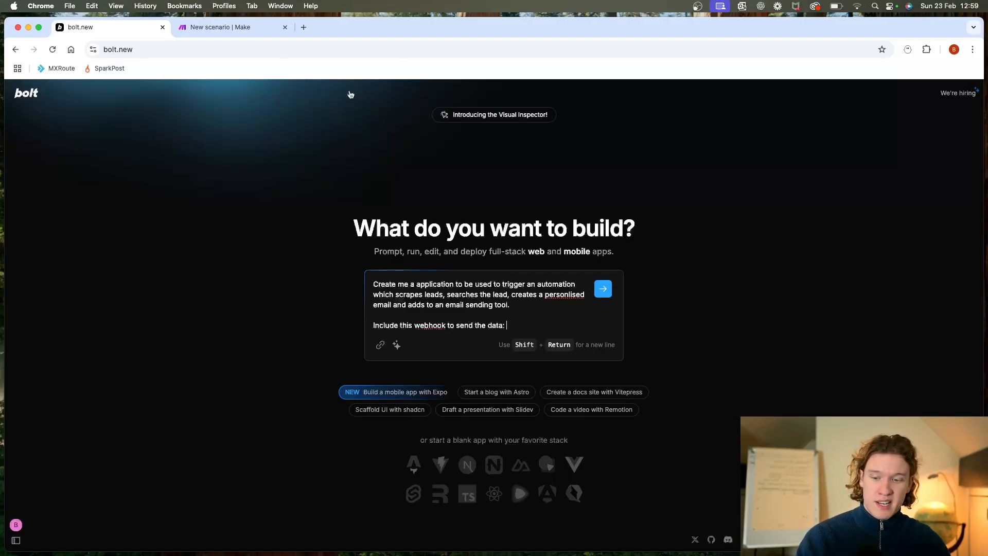
- In the Make scenario add a Webhooks custom webhook trigger and name the new webhook for the YT app
left_click(232, 27)
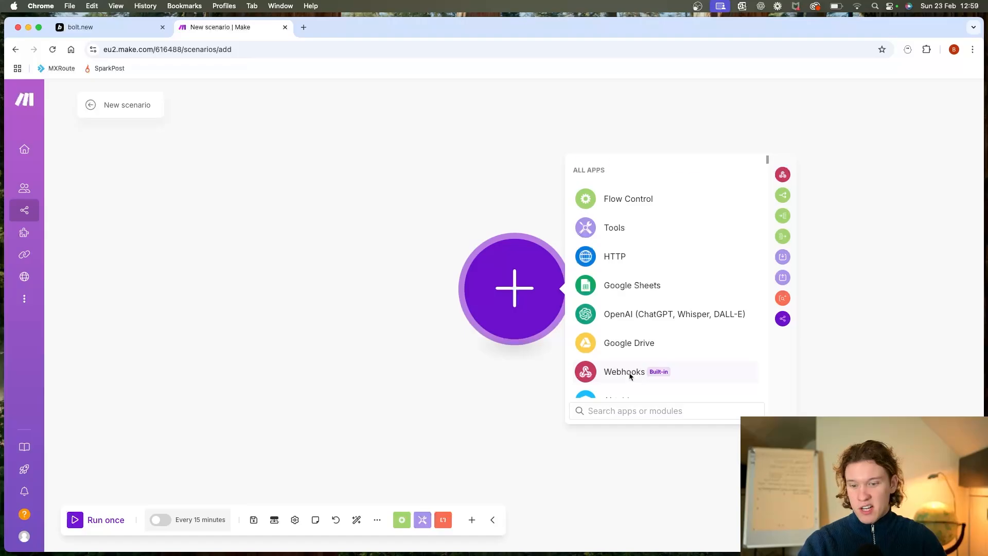
left_click(623, 371)
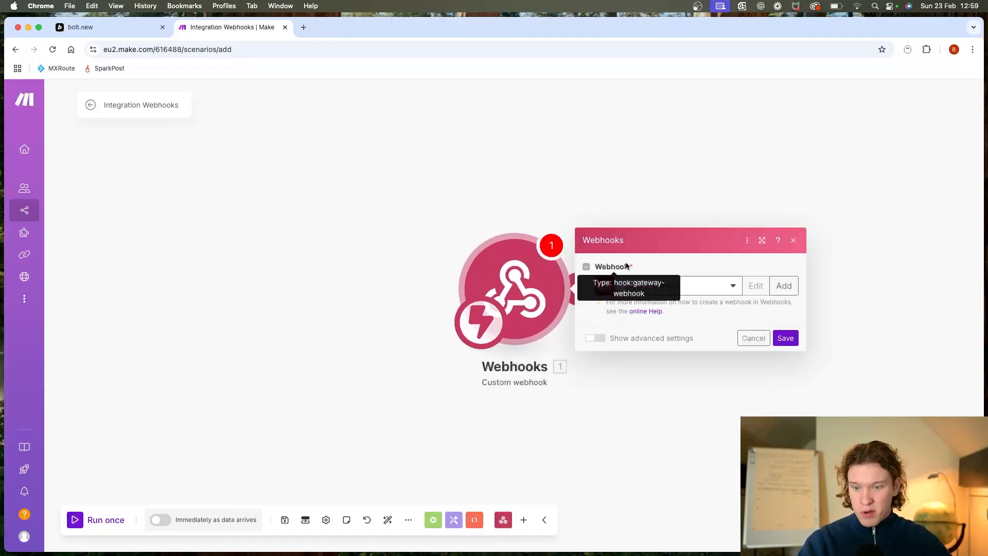
left_click(783, 285)
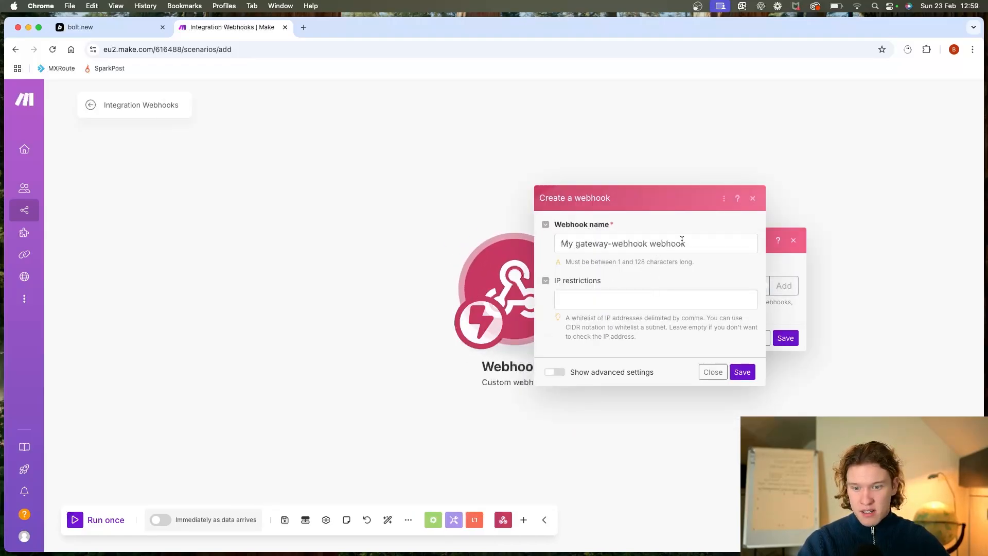
type("YT APP WE")
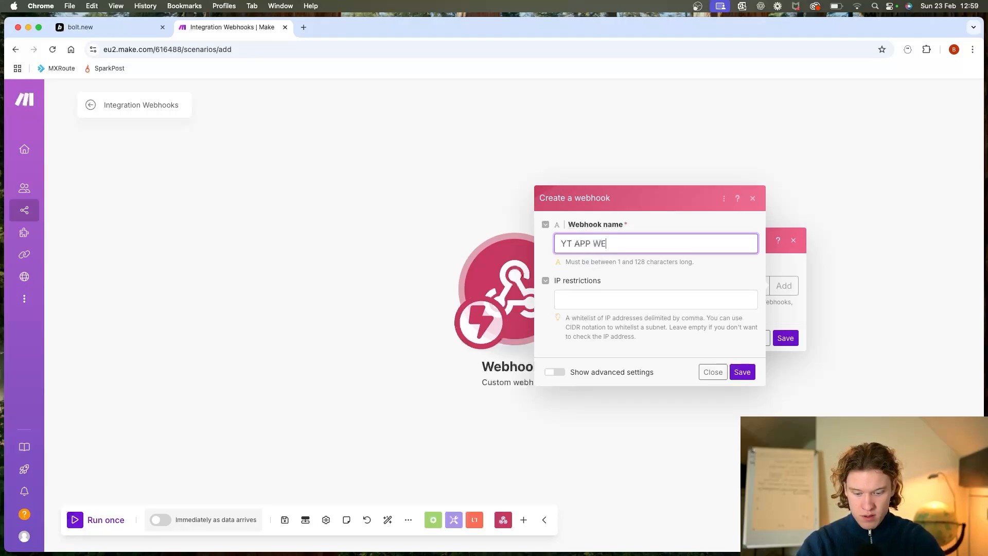
type("BGOOK")
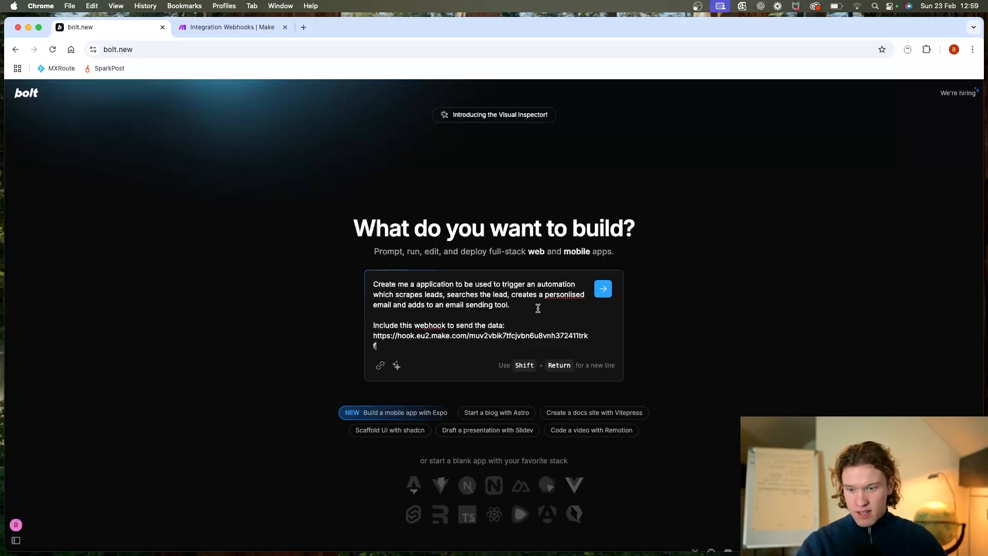
- Add 'Have the search fields as:' with Apollo search URL, Industry and Campaign ID bullets, and submit the prompt
type("Have the")
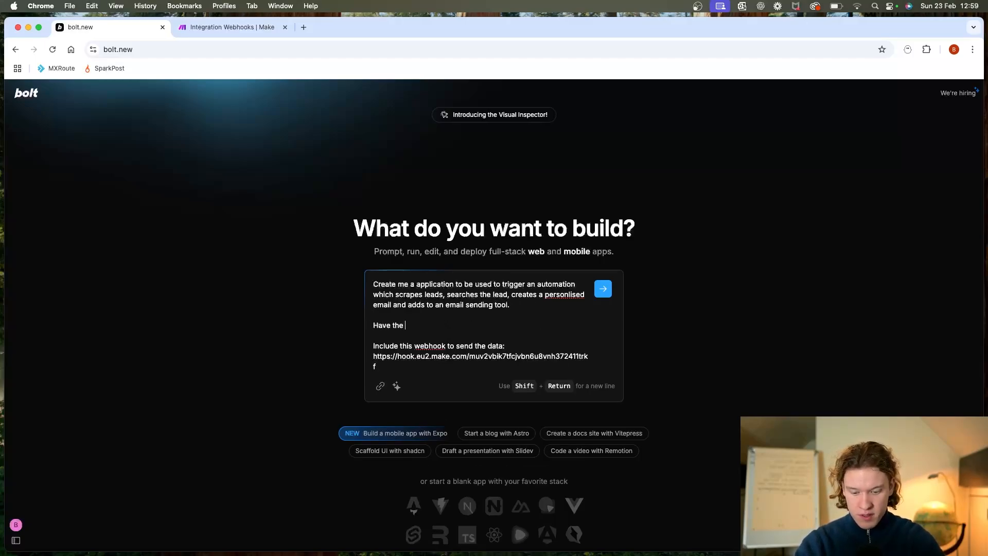
type("search fu")
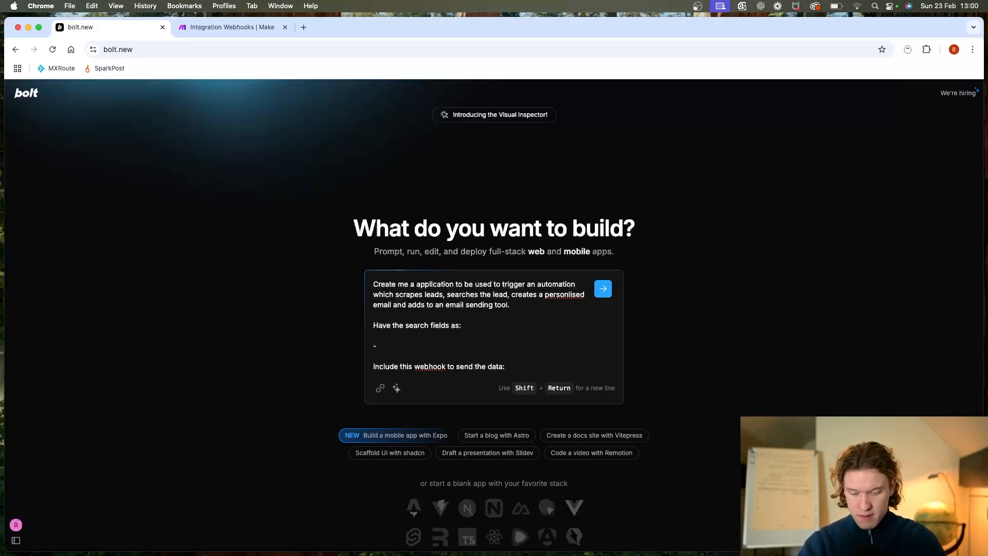
type("Apollo search URL")
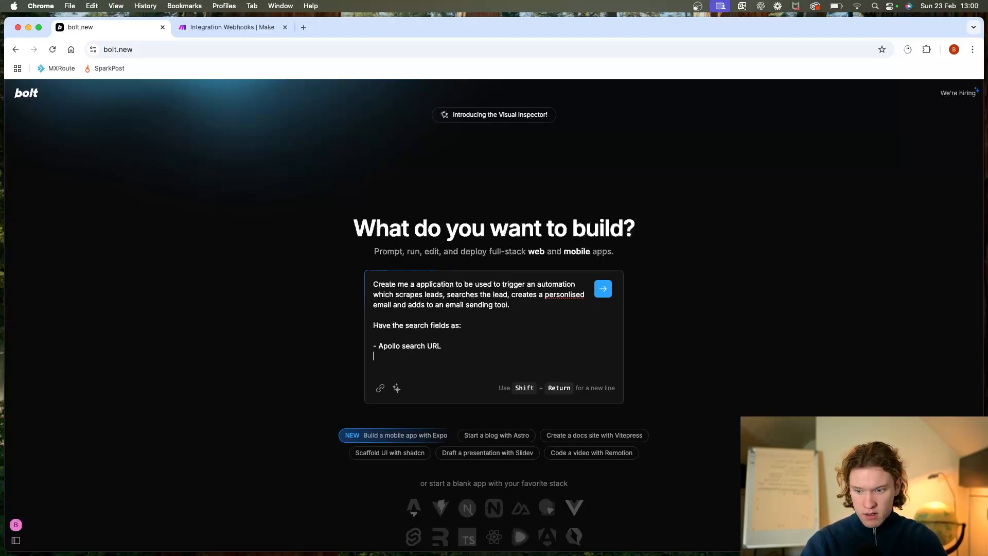
type("-")
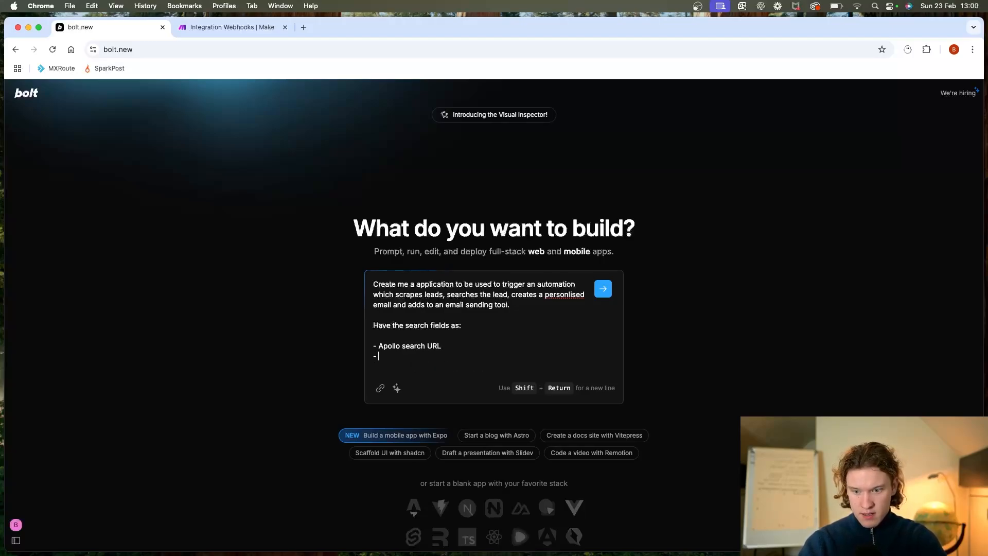
type("Indurstry")
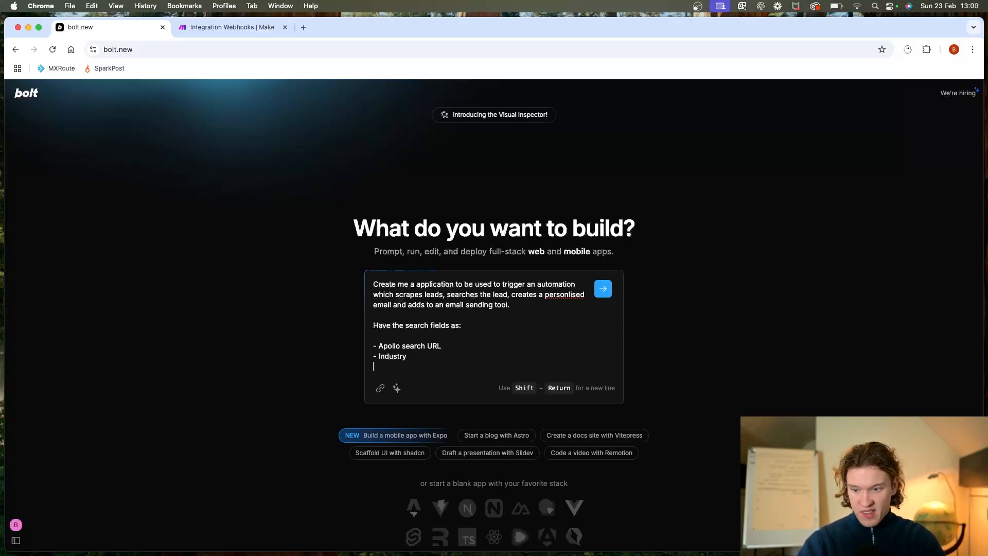
type("-")
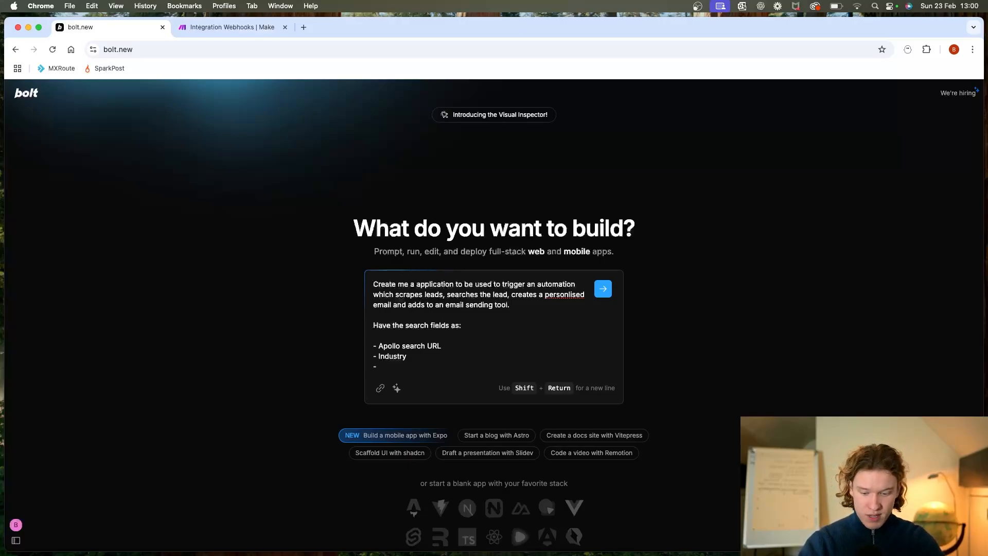
type("Campaign")
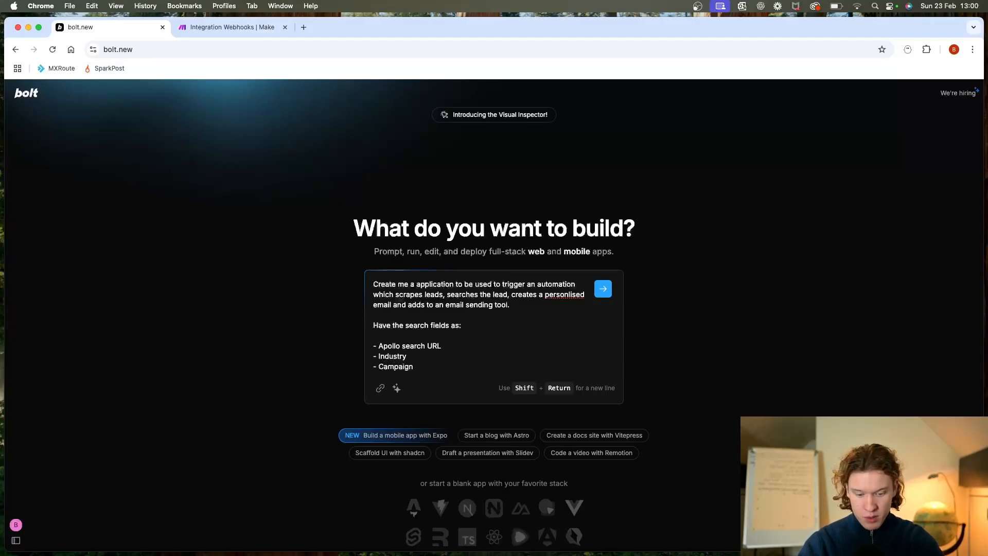
type("ID")
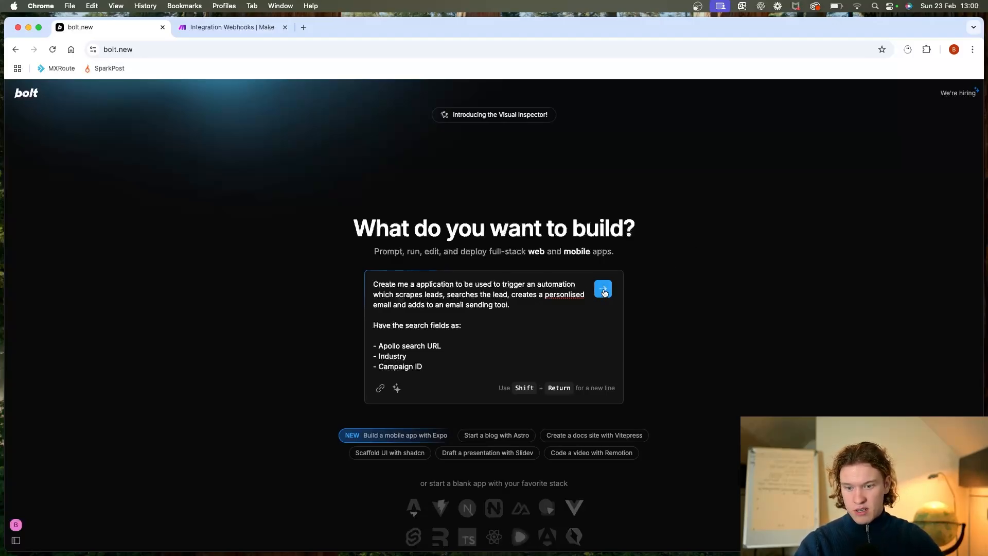
left_click(602, 288)
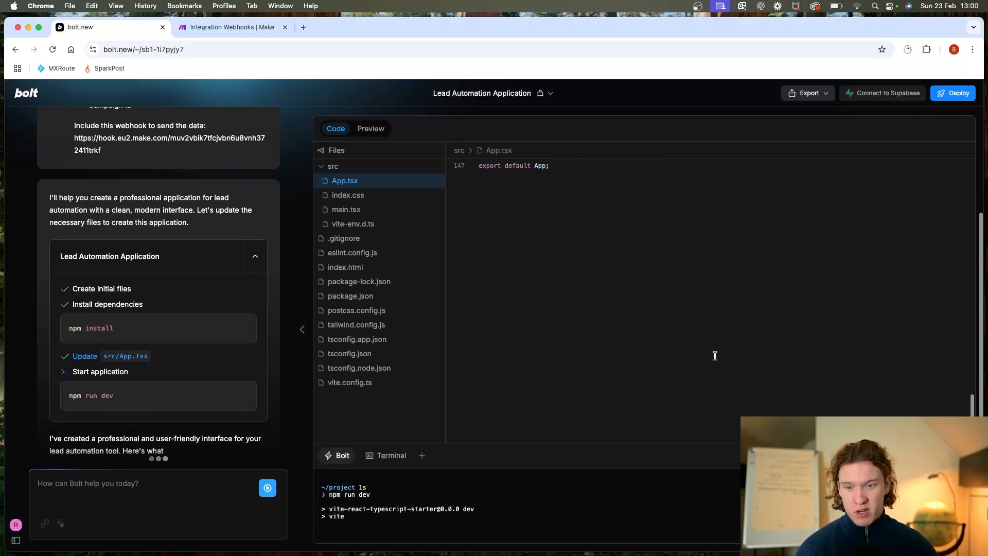
- View the generated Lead Automation Application once Bolt finishes building and running it
left_click(370, 129)
type("cen")
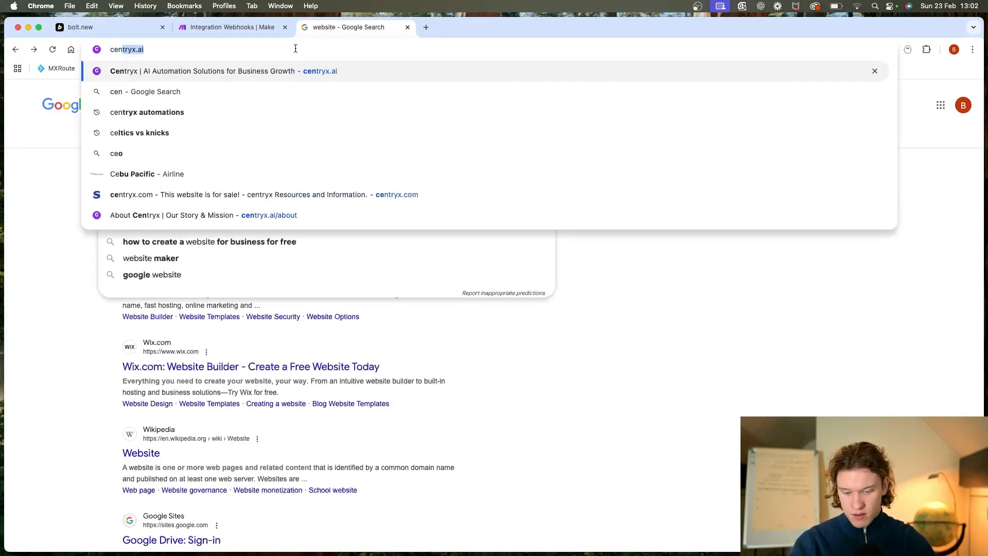
- Load the Centryx homepage to check its branding, then return to the Bolt project tab
left_click(202, 71)
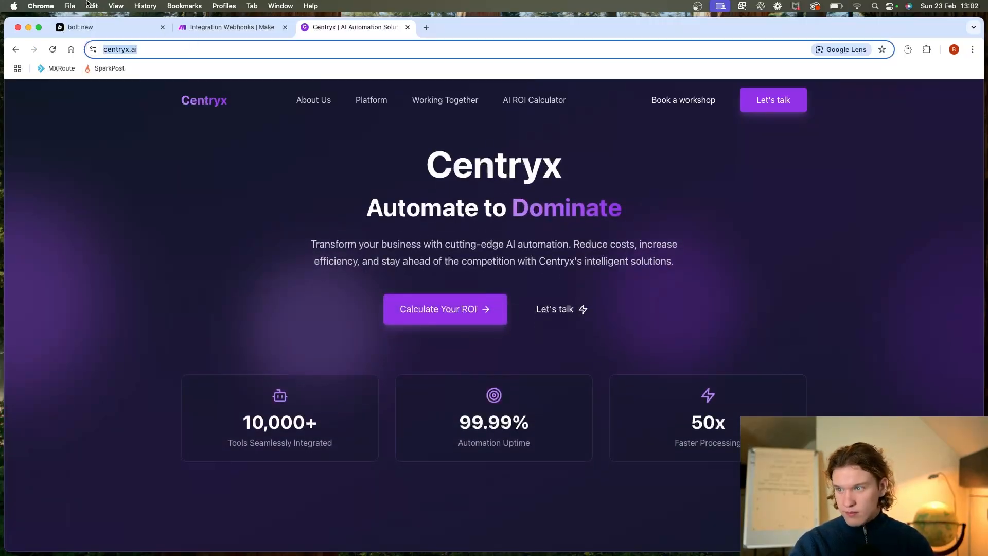
left_click(107, 27)
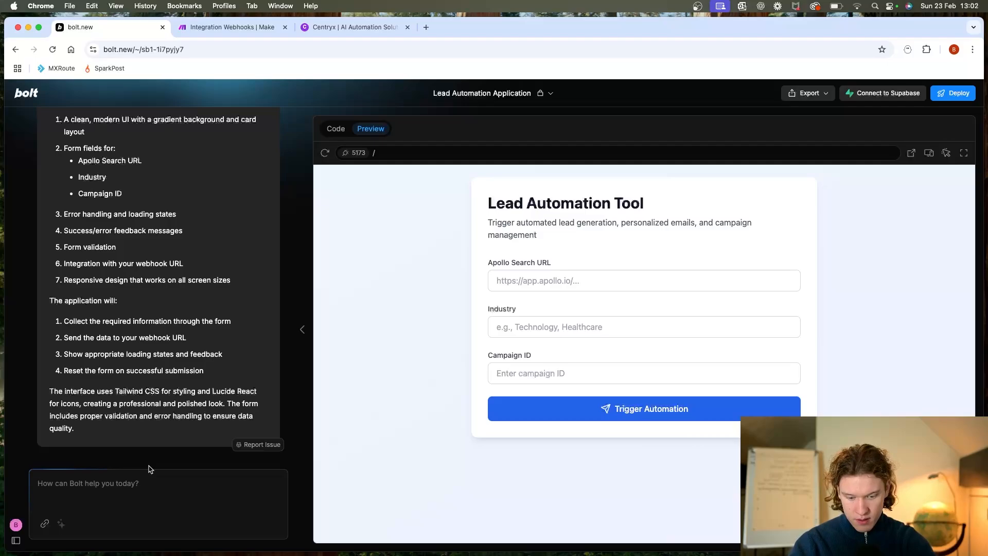
type("keep the same brand colours as the attached website")
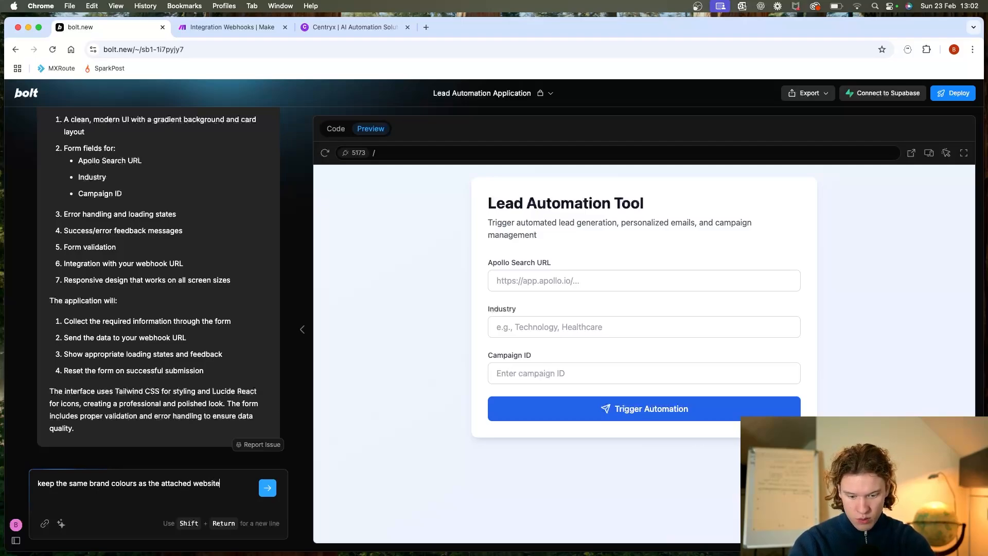
left_click(268, 487)
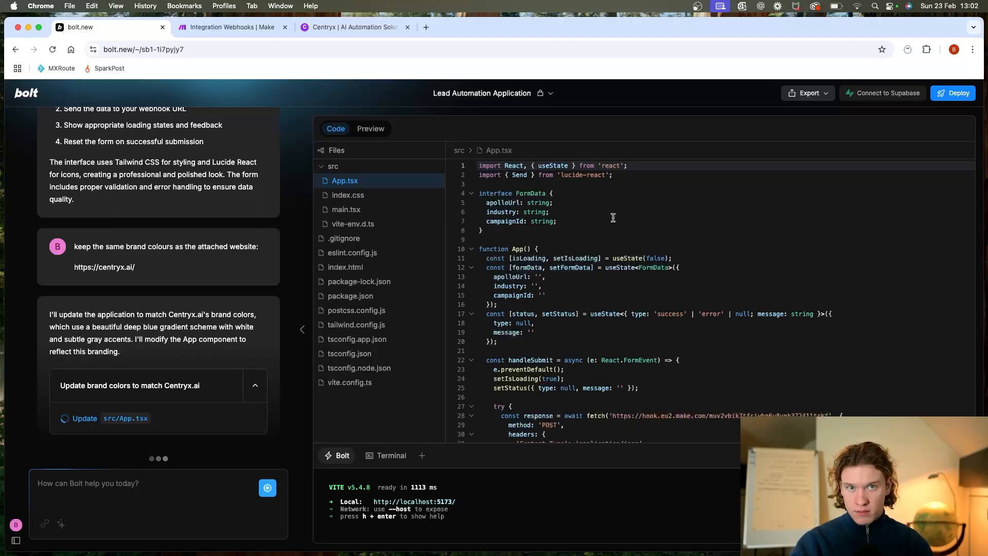
scroll("down", 3)
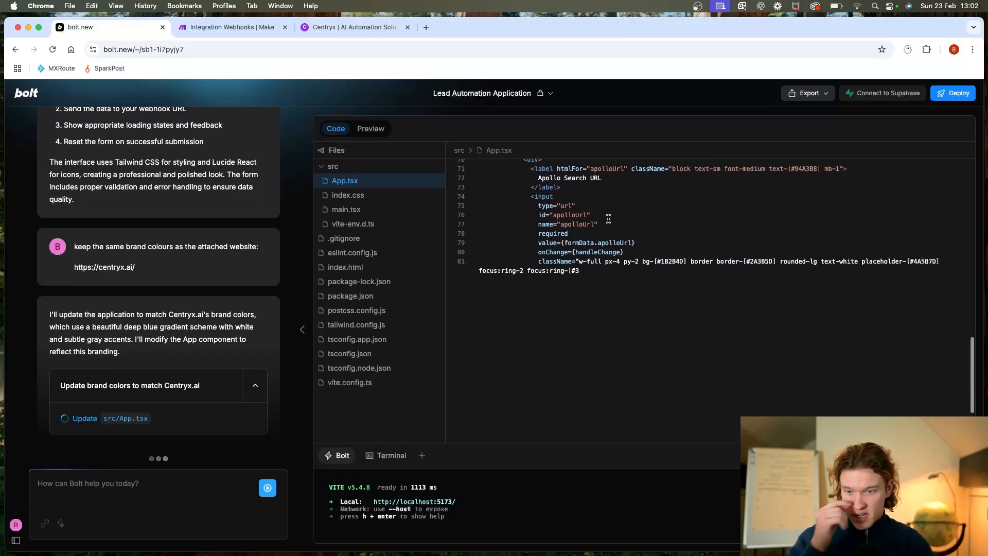
scroll("down", 3)
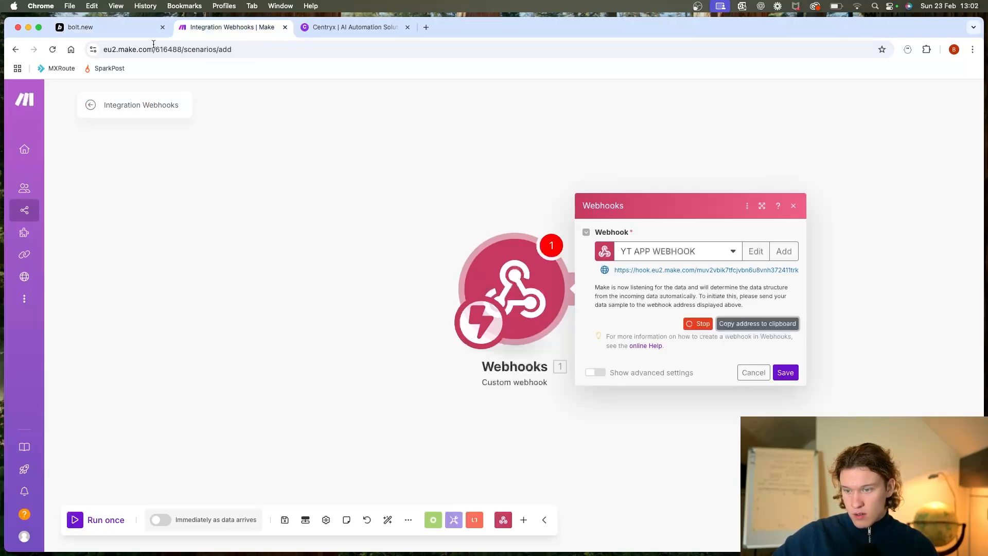
left_click(107, 27)
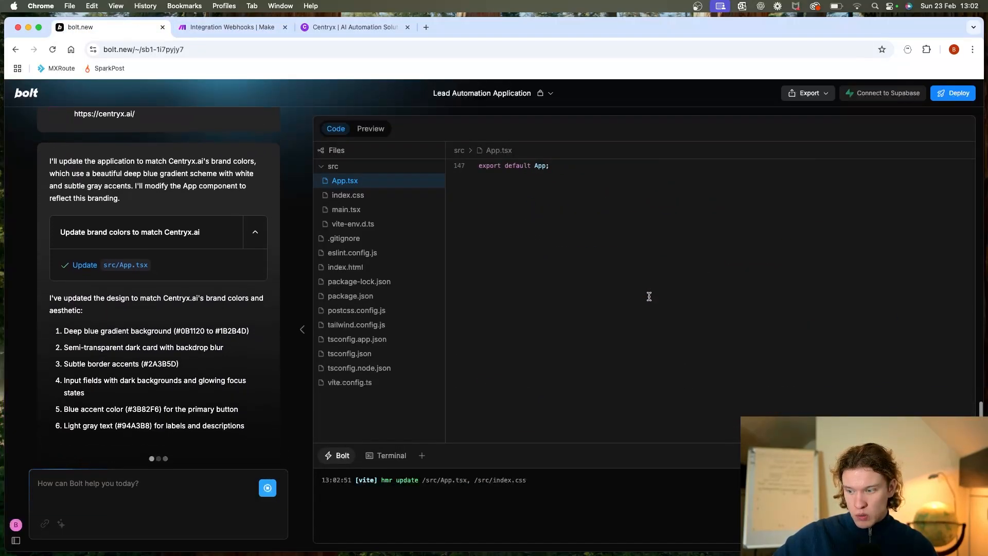
left_click(371, 129)
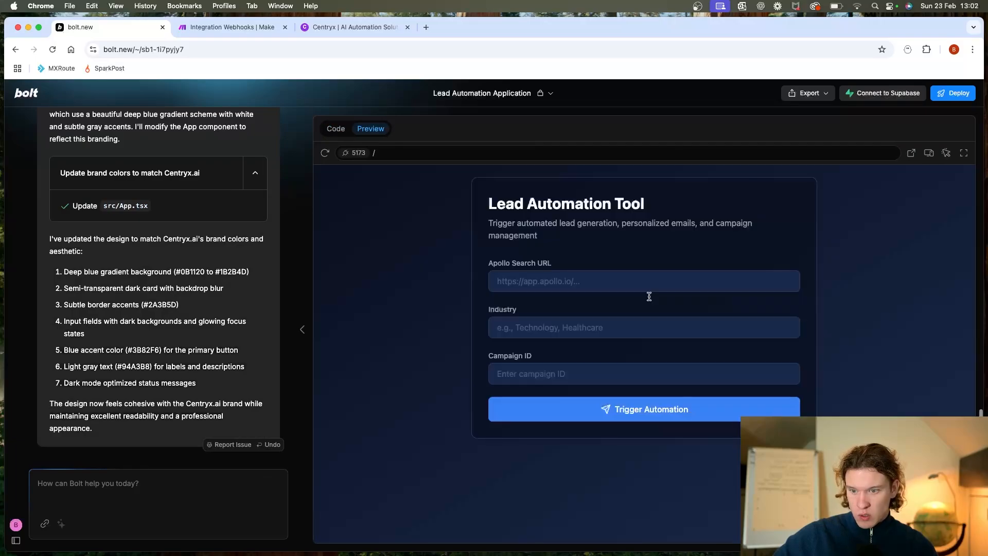
- Enter a test Apollo Search URL and test industry in the form and hit Trigger Automation
left_click(643, 281)
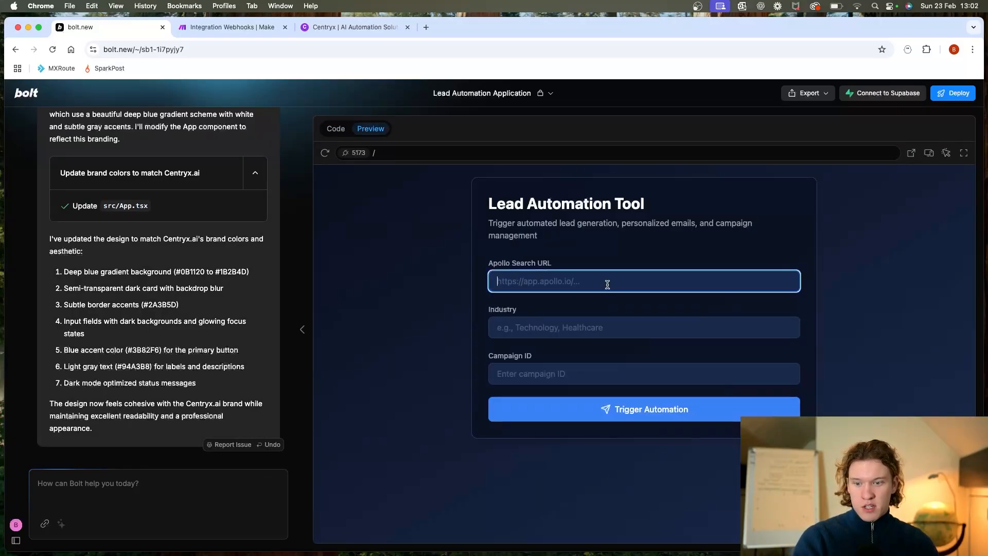
type("https:")
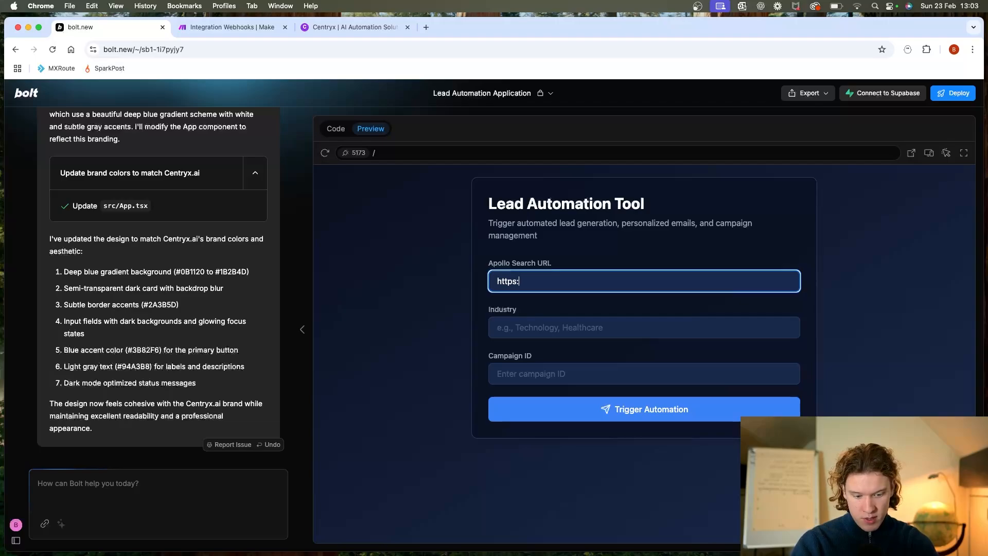
type("//")
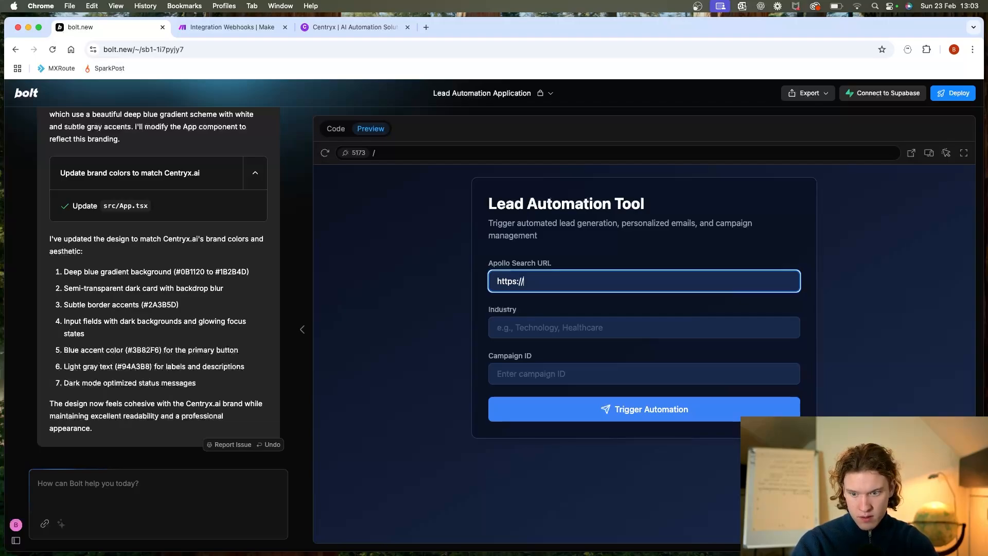
type("apollodh")
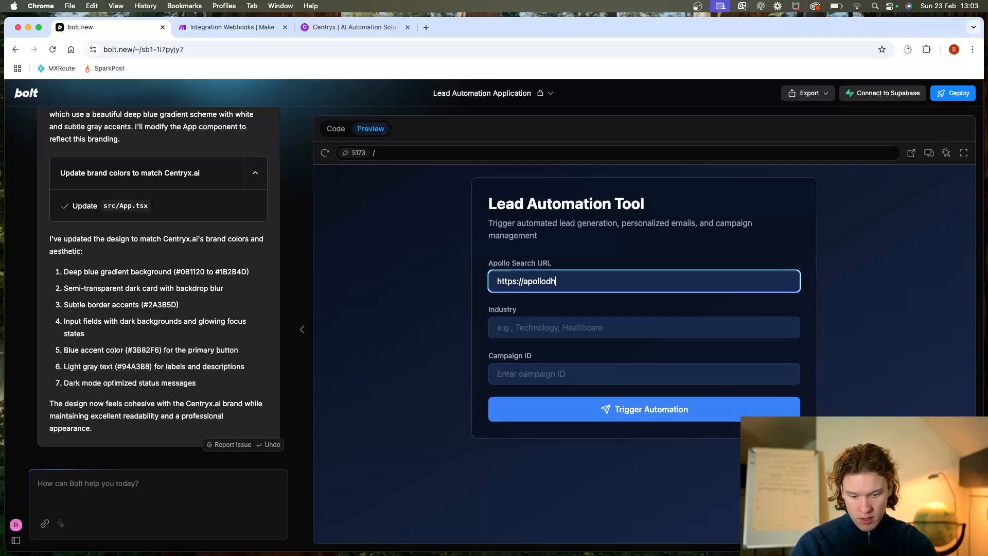
type("hfdwiuh.")
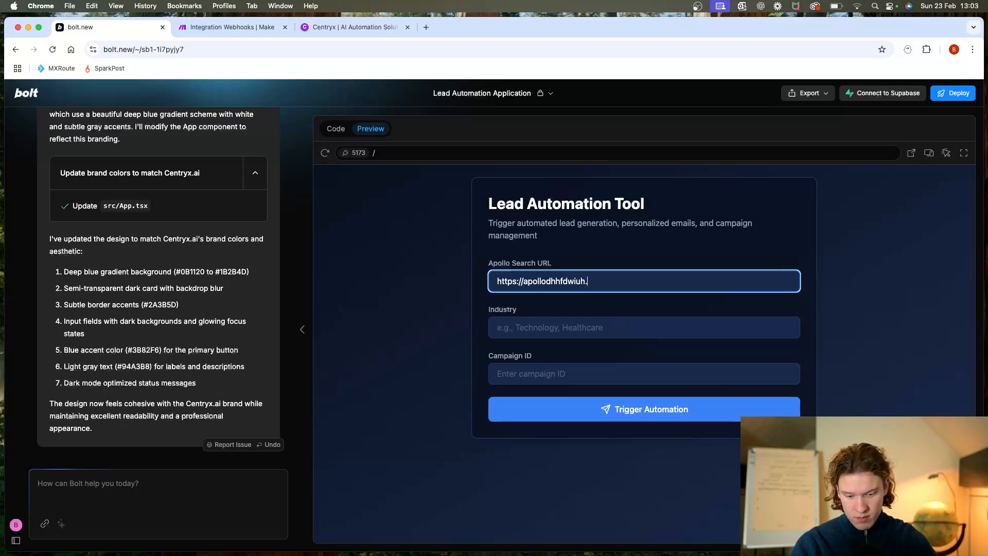
type("cod")
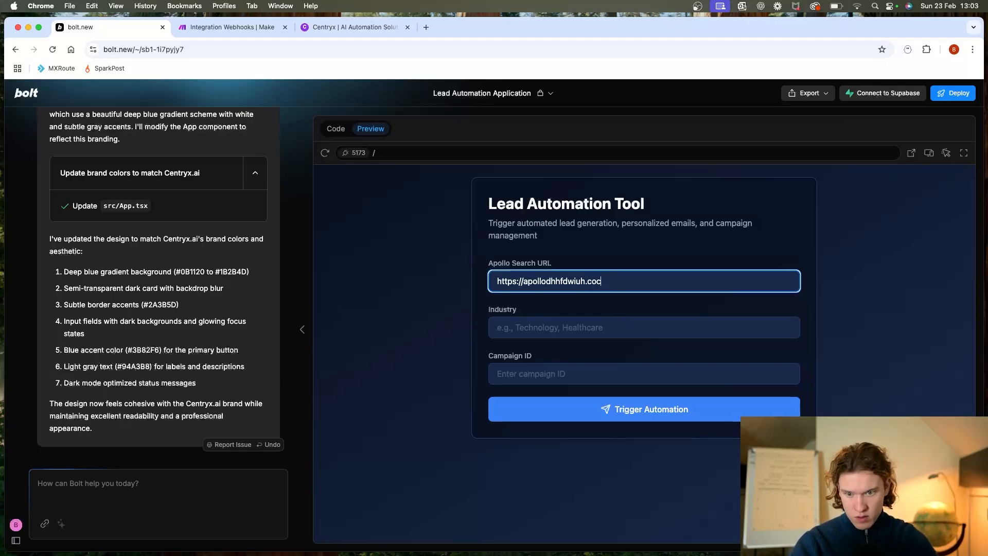
type("wd")
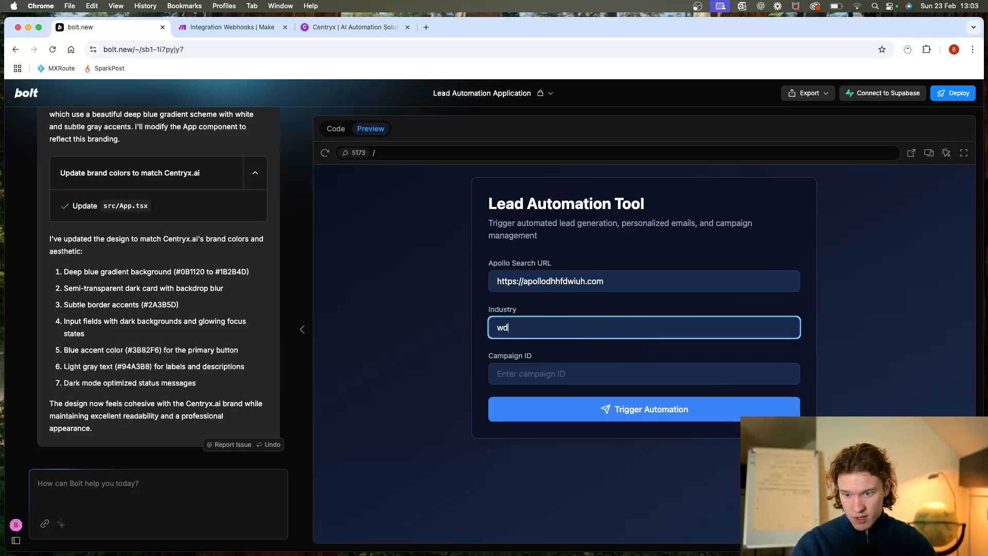
left_click(643, 408)
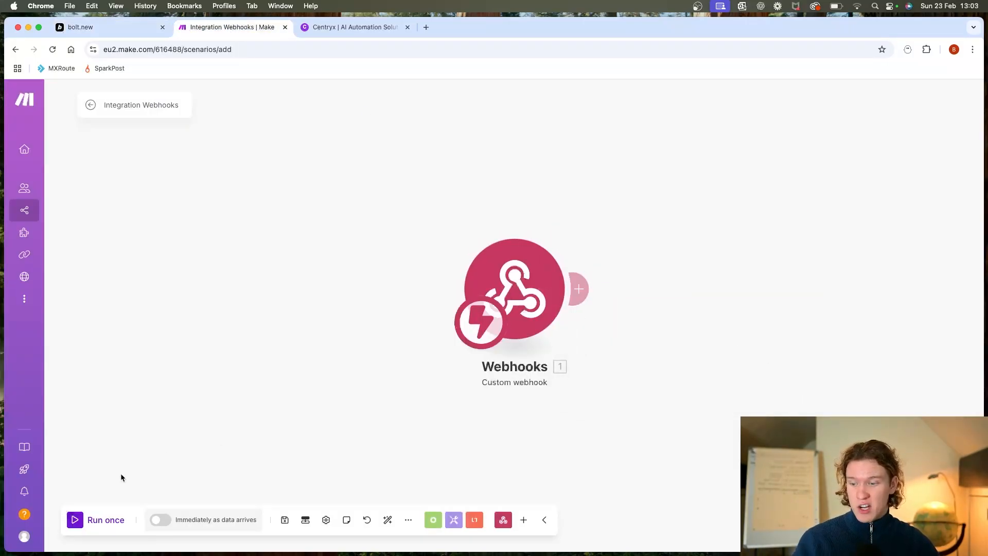
- Refill the form fields with test text, trigger the automation again and confirm the success message
left_click(107, 27)
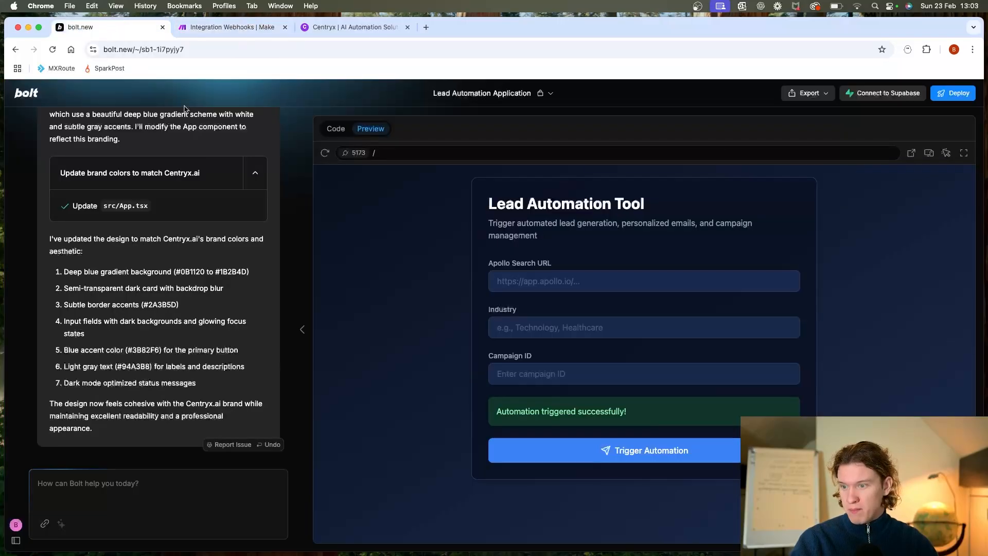
type("https://")
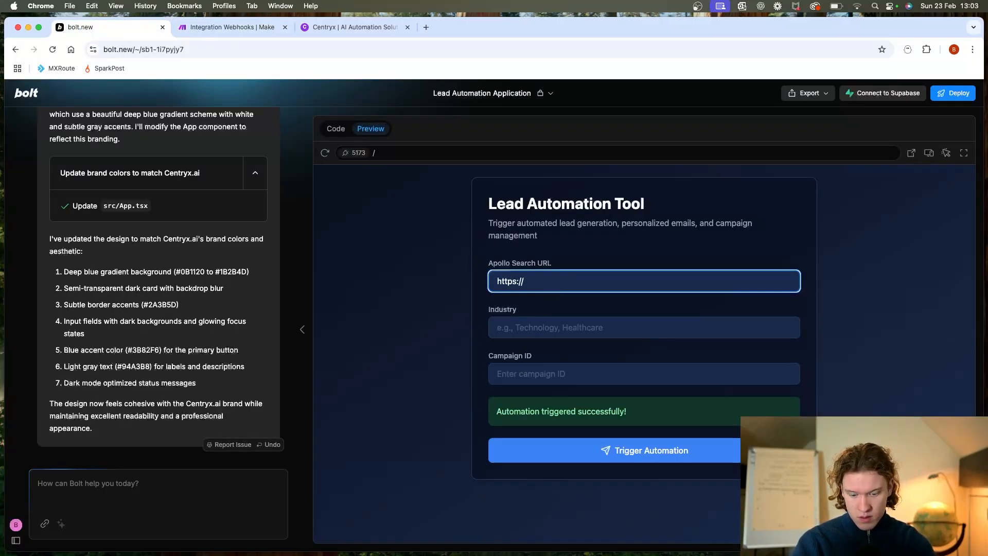
type("jsjhdwoj")
left_click(644, 373)
type("dsjfwhl")
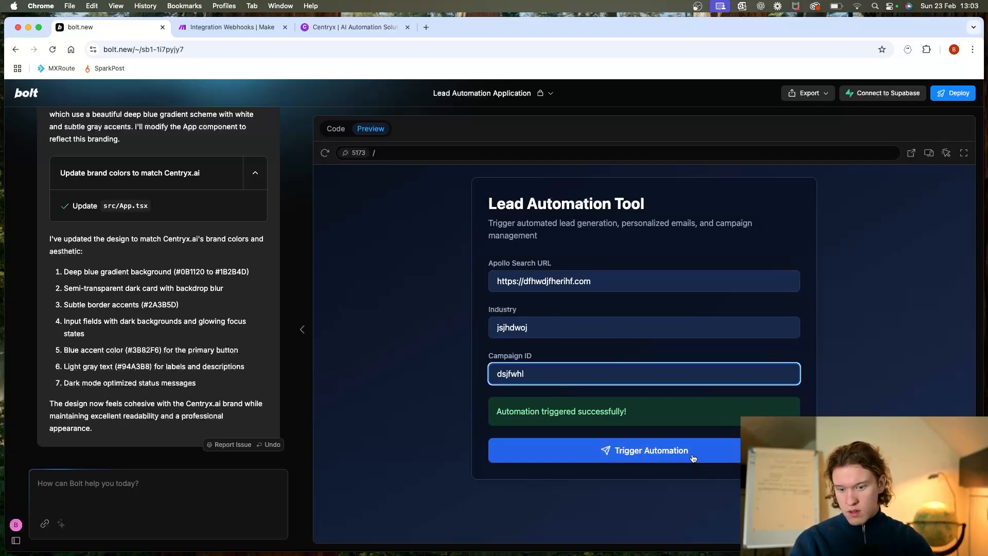
left_click(231, 27)
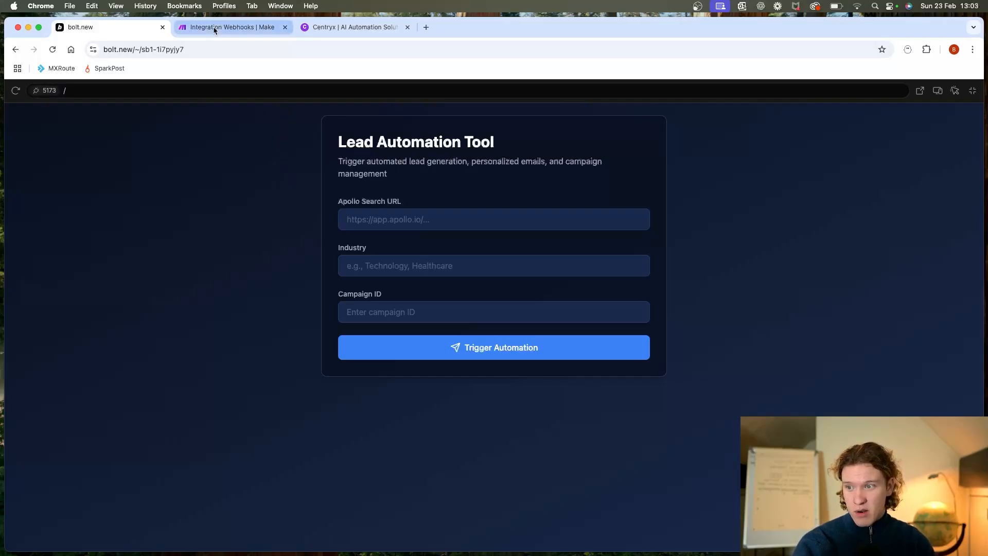
- Switch to the Make tab showing the Get Search URL webhook feeding Data store, Apify and Google Sheets
left_click(231, 27)
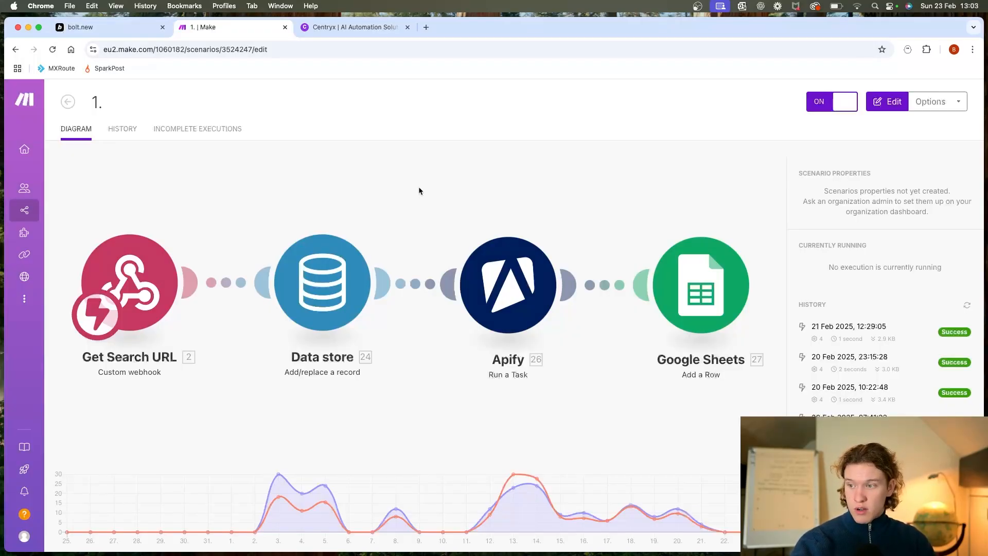
mouse_move(141, 223)
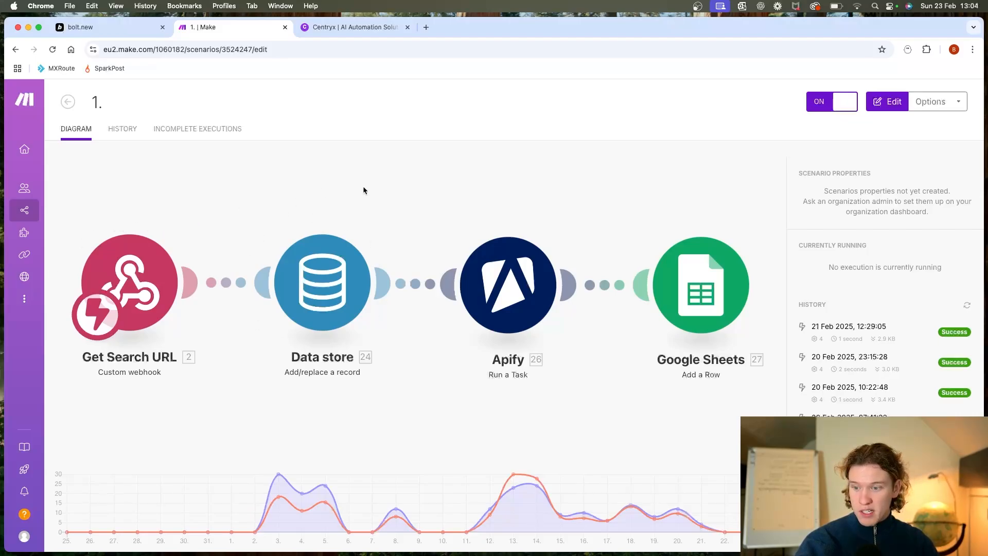
mouse_move(413, 262)
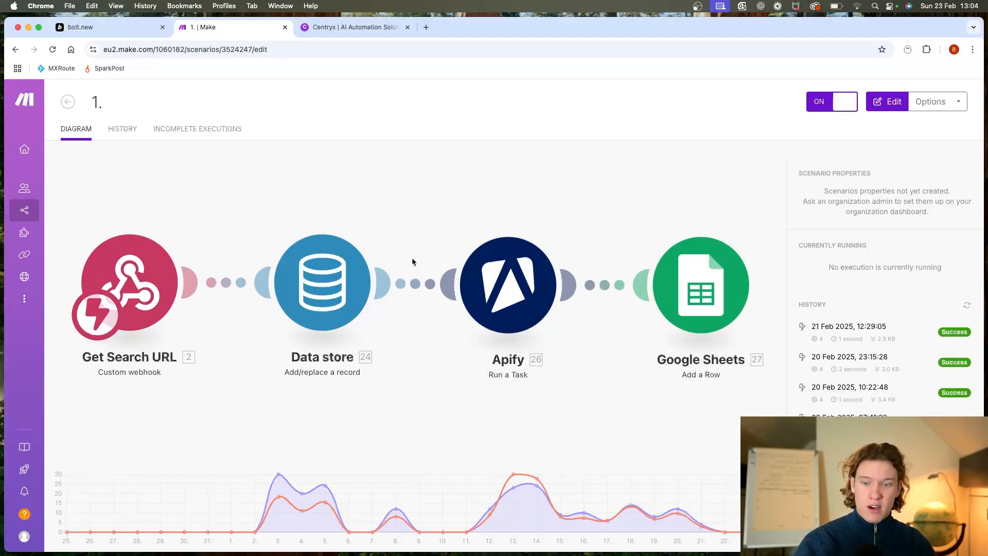